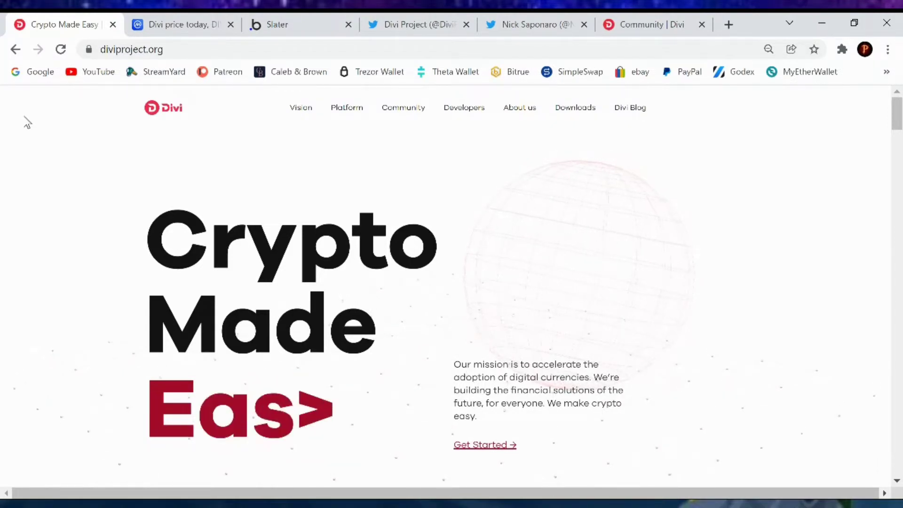
Show CoinMarketCap's Divi page with its $0.08594 price, market stats and 24-hour USD chart.
{"action": "left_click", "coordinate": [181, 24]}
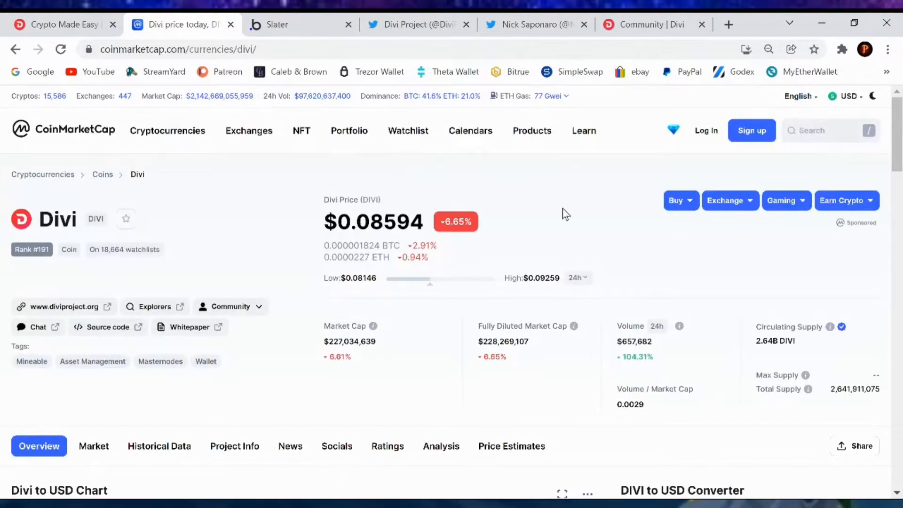
{"action": "mouse_move", "coordinate": [551, 206]}
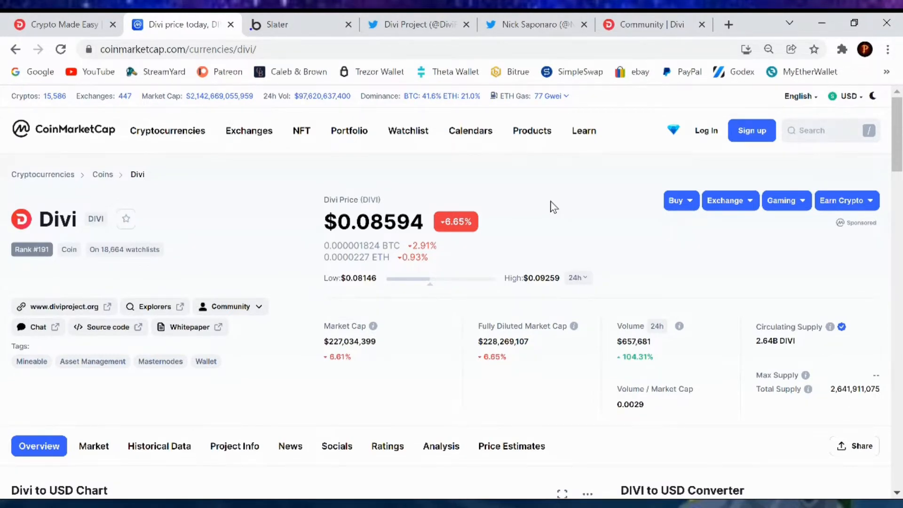
{"action": "scroll", "scroll_direction": "down", "scroll_amount": 3}
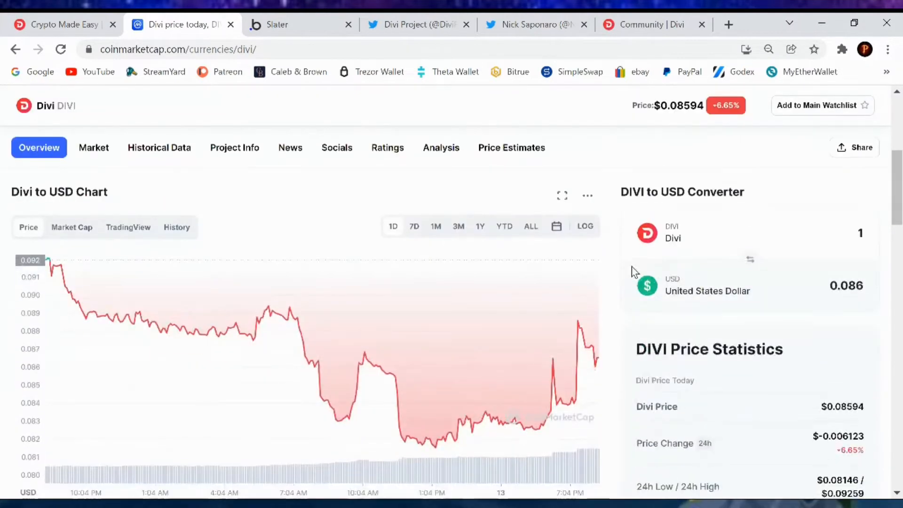
{"action": "scroll", "scroll_direction": "down", "scroll_amount": 3}
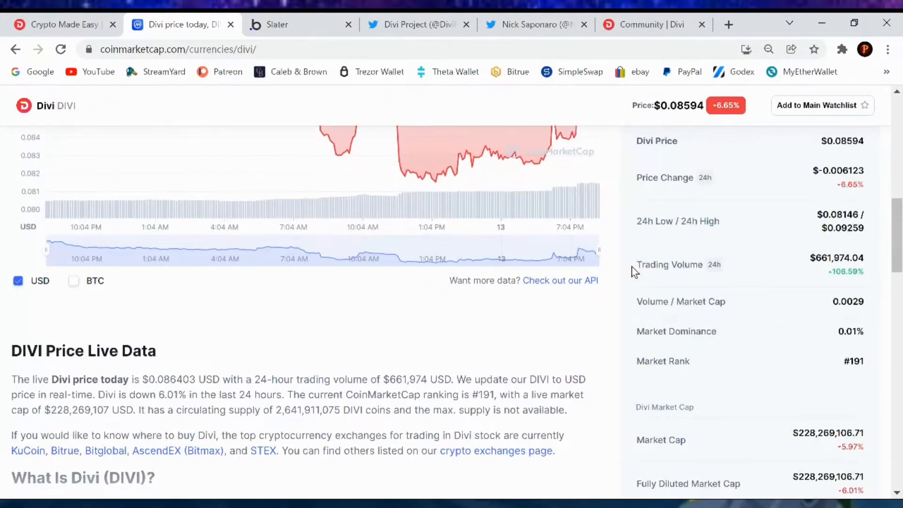
{"action": "scroll", "scroll_direction": "up", "scroll_amount": 3}
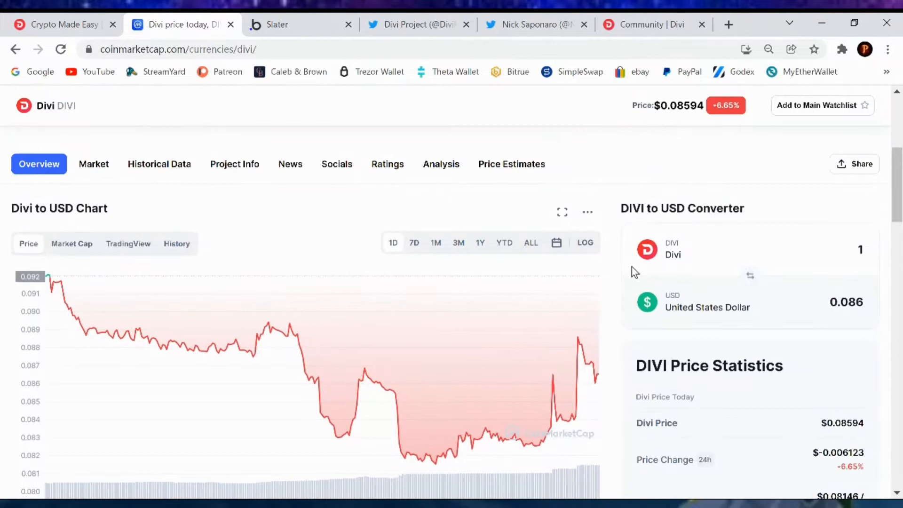
{"action": "mouse_move", "coordinate": [622, 244]}
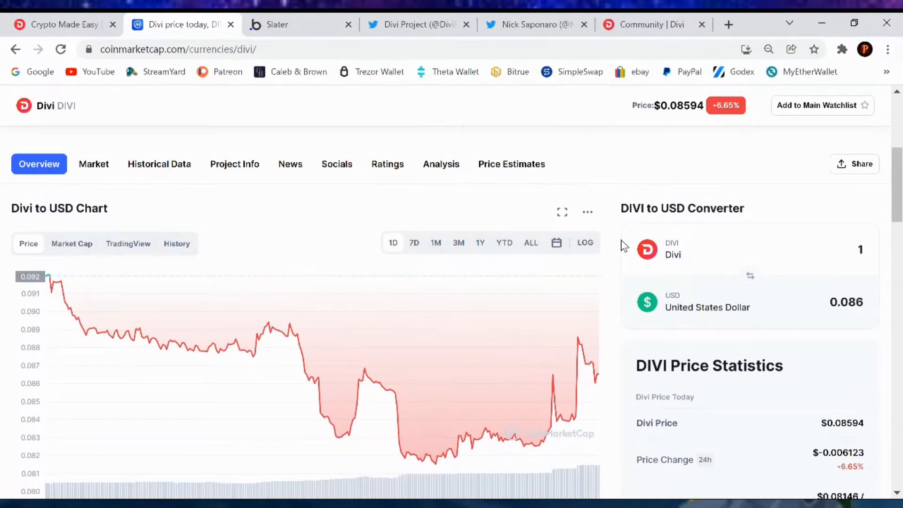
Show Slater's Divi Economy Statistics tier table with yearly returns and General Info figures.
{"action": "left_click", "coordinate": [277, 25]}
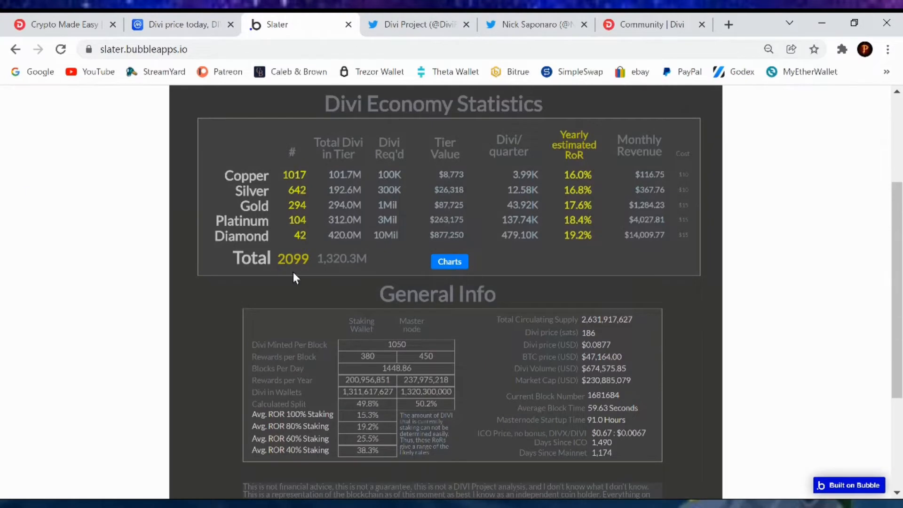
{"action": "mouse_move", "coordinate": [297, 273]}
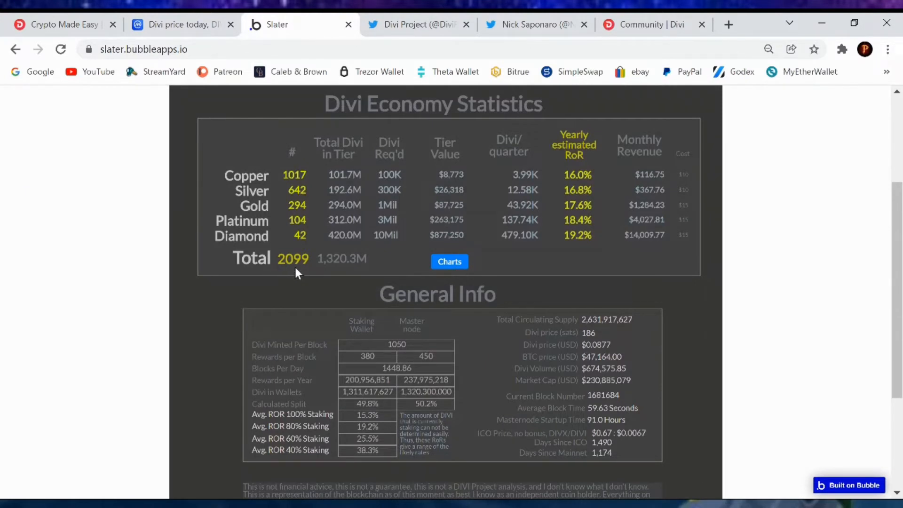
{"action": "mouse_move", "coordinate": [222, 207]}
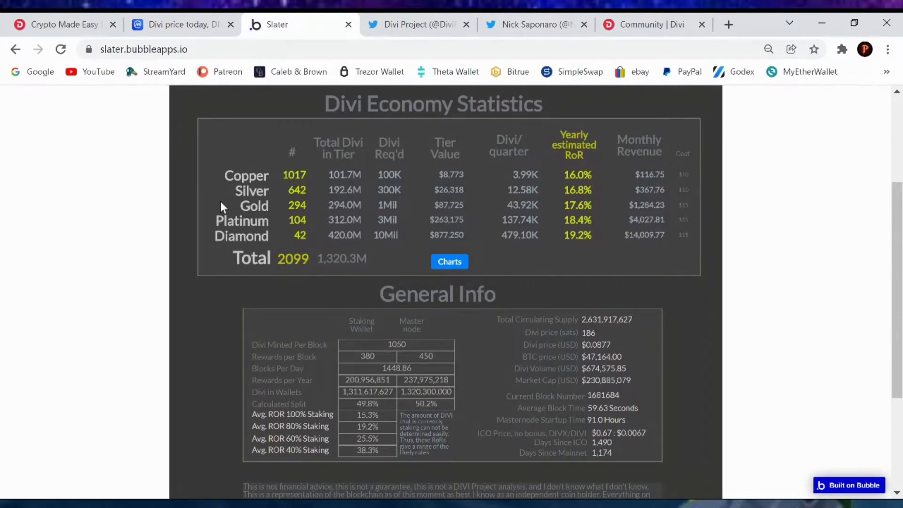
{"action": "mouse_move", "coordinate": [214, 193]}
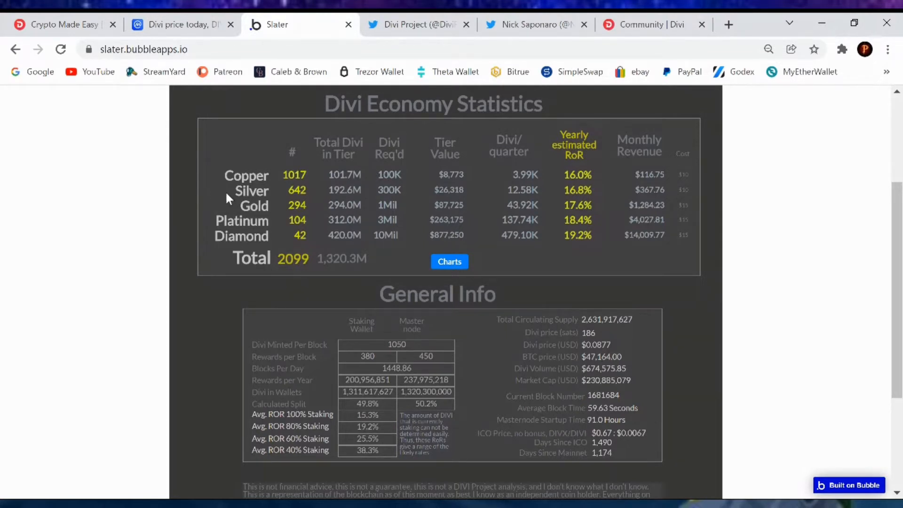
{"action": "mouse_move", "coordinate": [202, 211]}
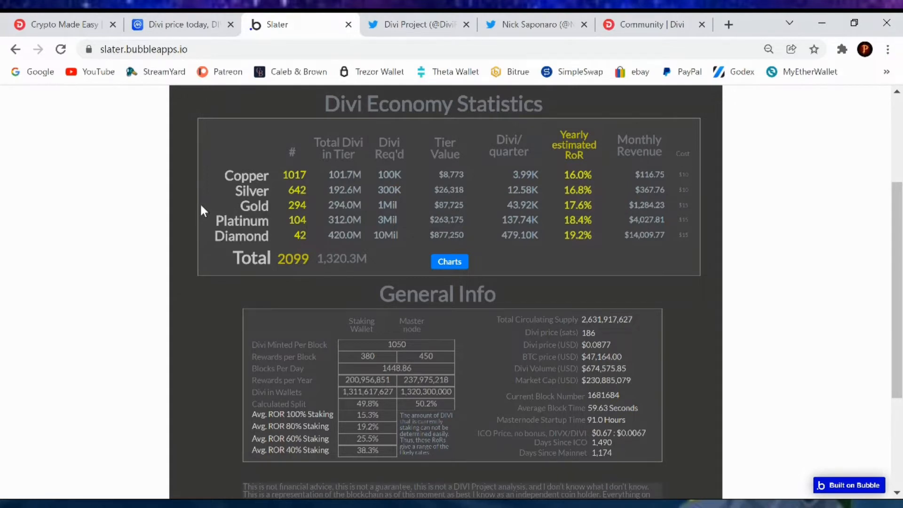
{"action": "mouse_move", "coordinate": [313, 252]}
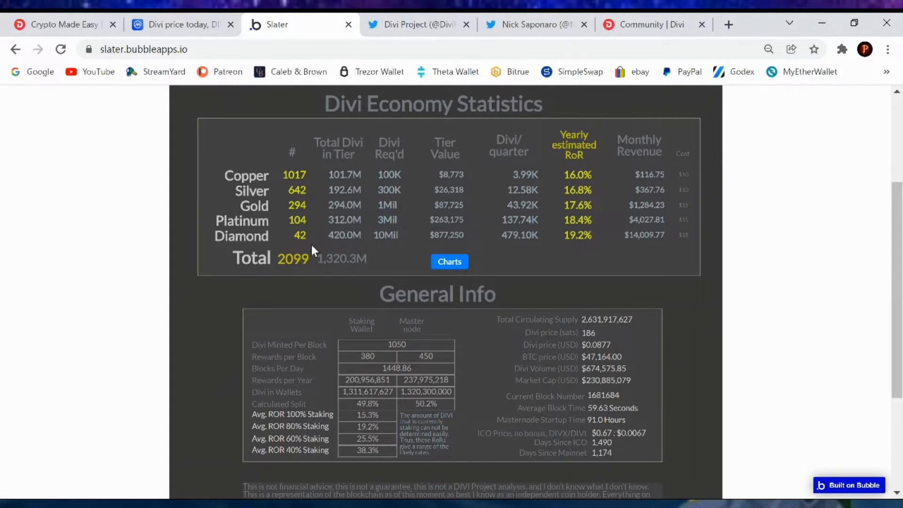
{"action": "mouse_move", "coordinate": [549, 282]}
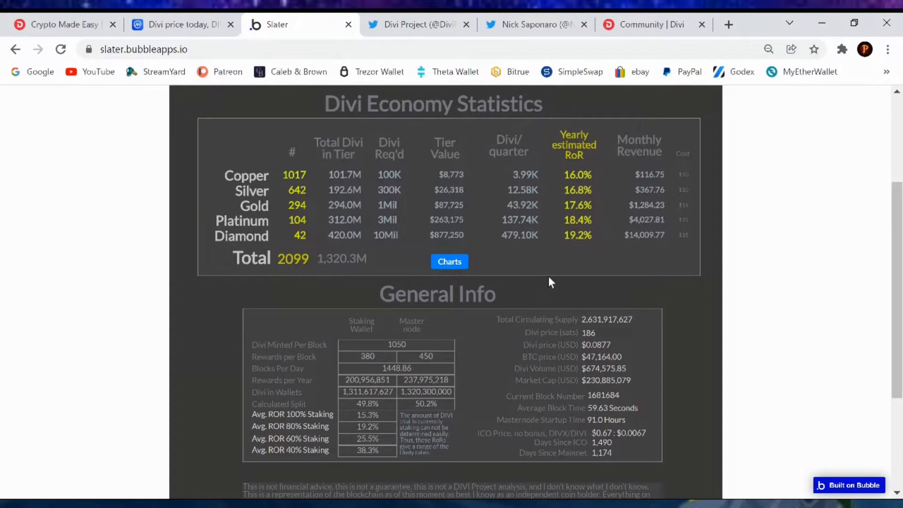
{"action": "mouse_move", "coordinate": [476, 387]}
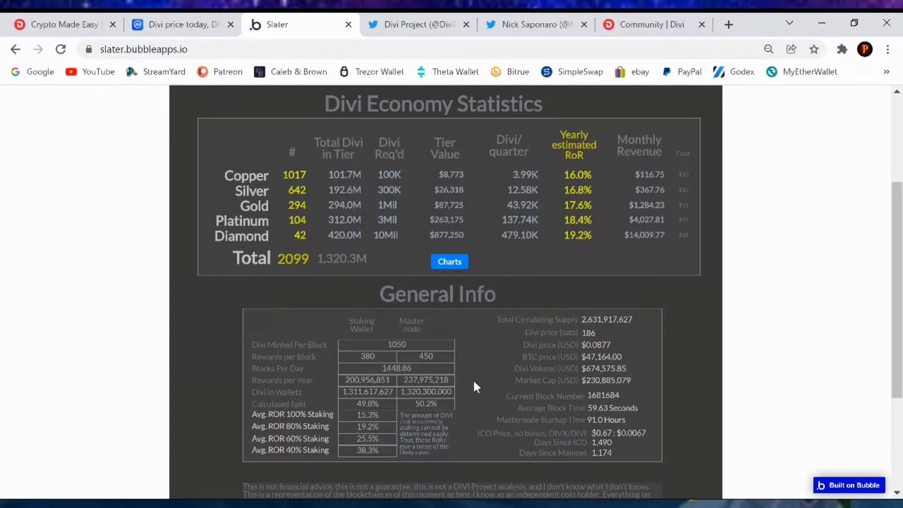
{"action": "mouse_move", "coordinate": [461, 410]}
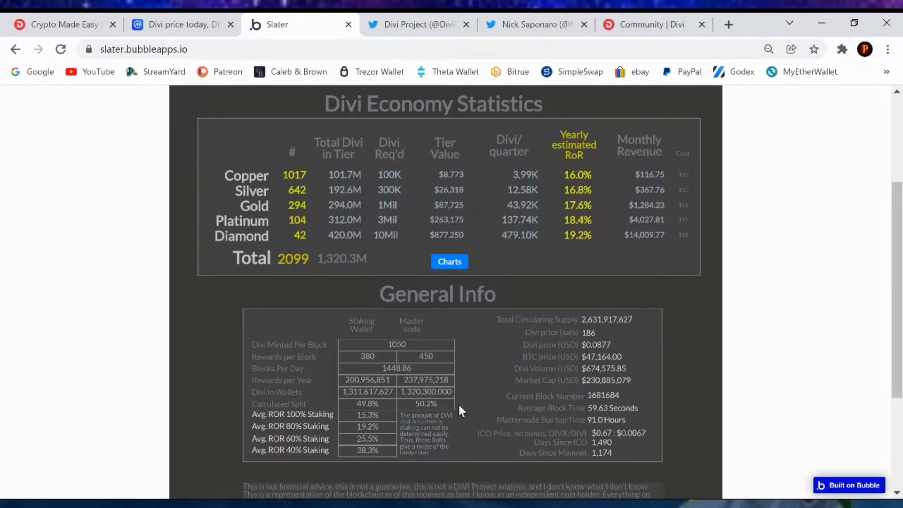
{"action": "mouse_move", "coordinate": [306, 311]}
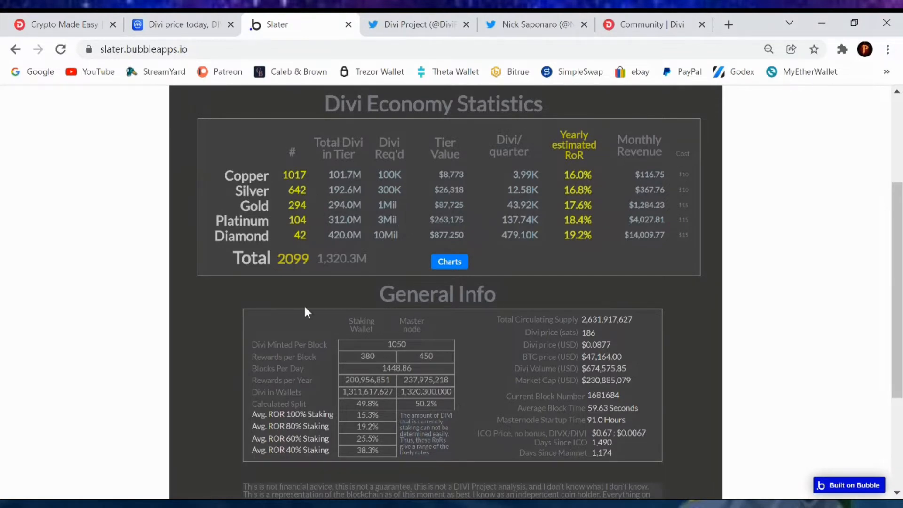
{"action": "mouse_move", "coordinate": [210, 302]}
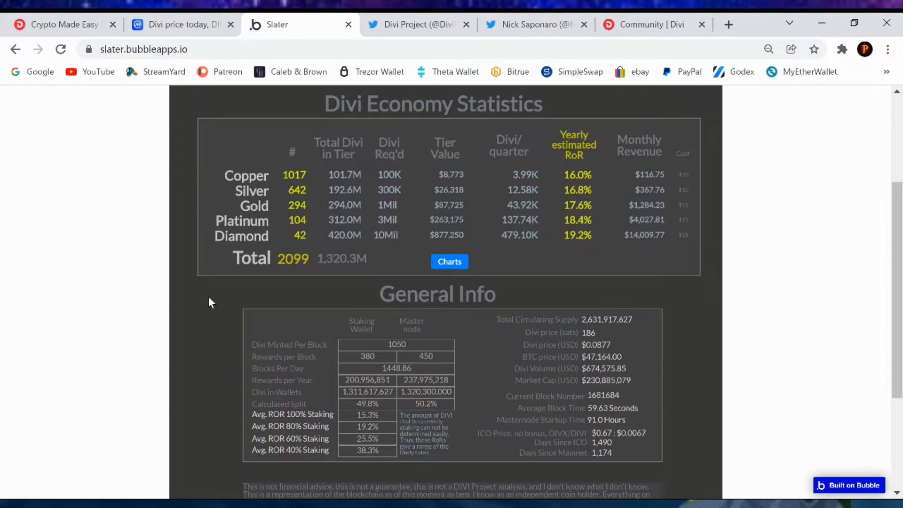
{"action": "mouse_move", "coordinate": [209, 295]}
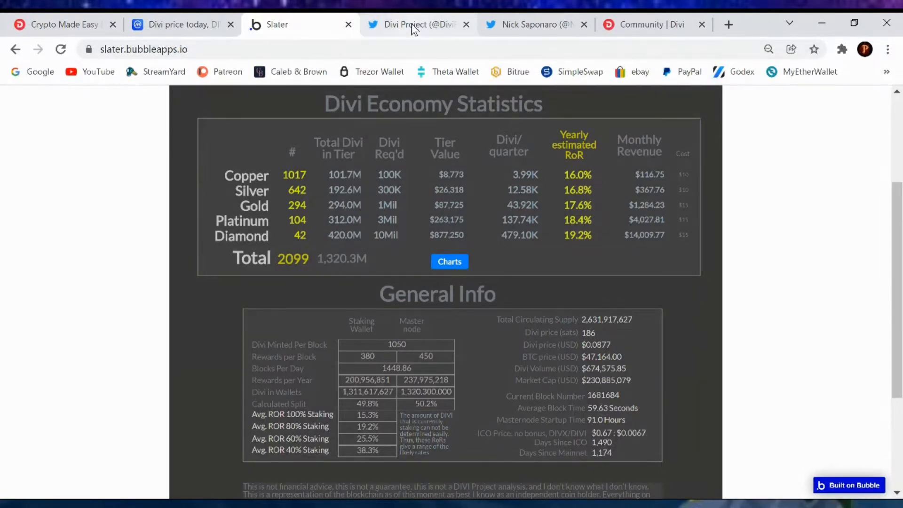
{"action": "left_click", "coordinate": [412, 25]}
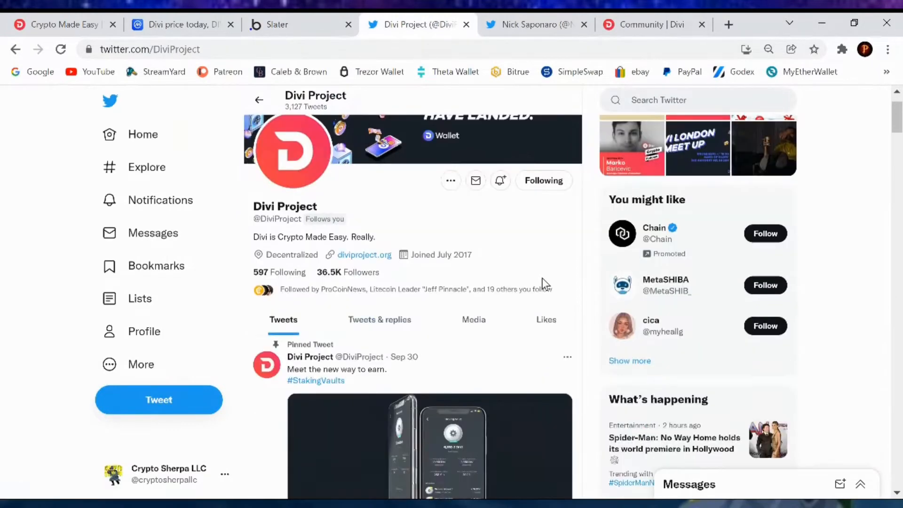
{"action": "scroll", "scroll_direction": "down", "scroll_amount": 3}
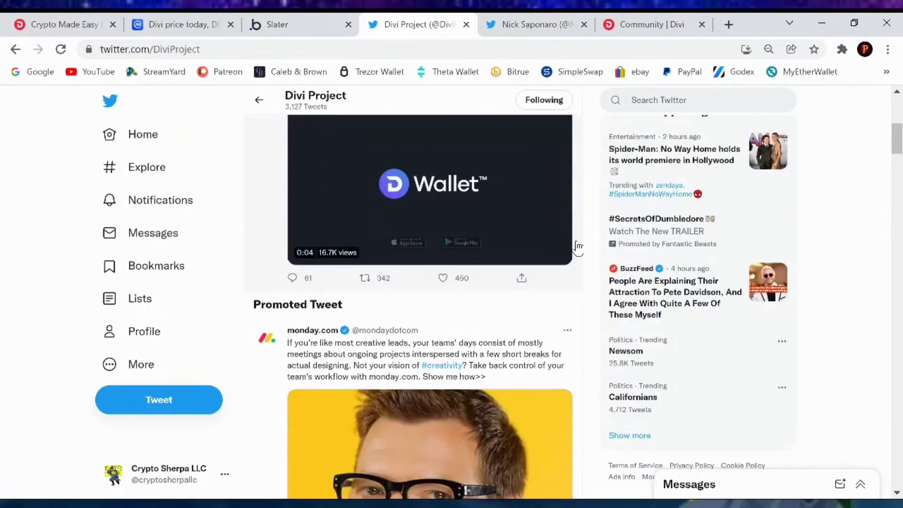
{"action": "scroll", "scroll_direction": "down", "scroll_amount": 3}
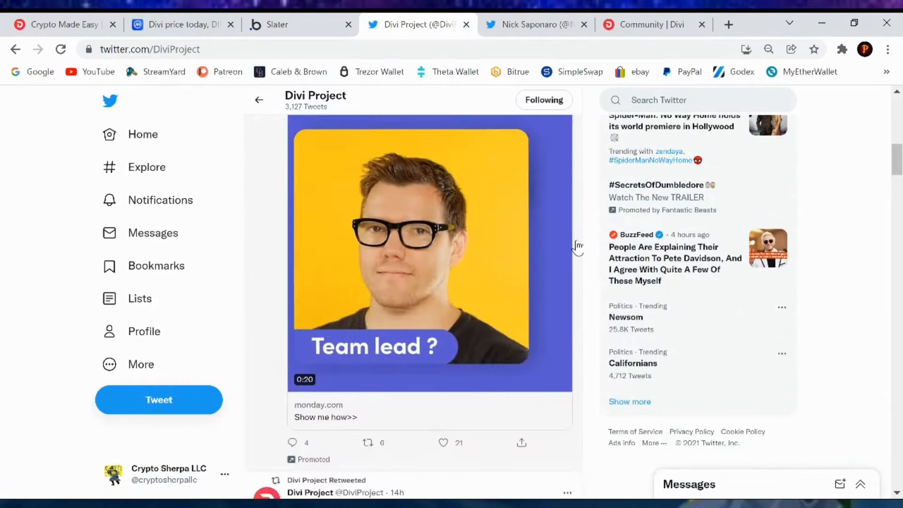
{"action": "scroll", "scroll_direction": "down", "scroll_amount": 3}
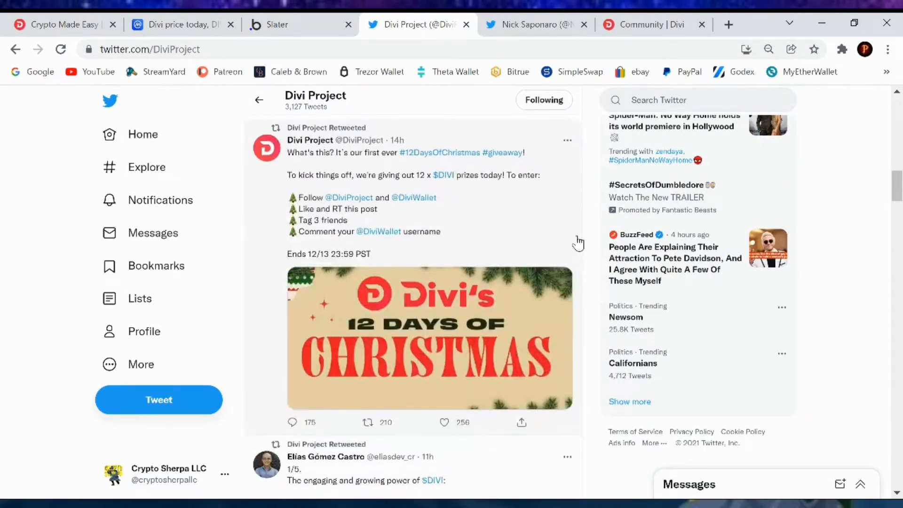
{"action": "mouse_move", "coordinate": [537, 224]}
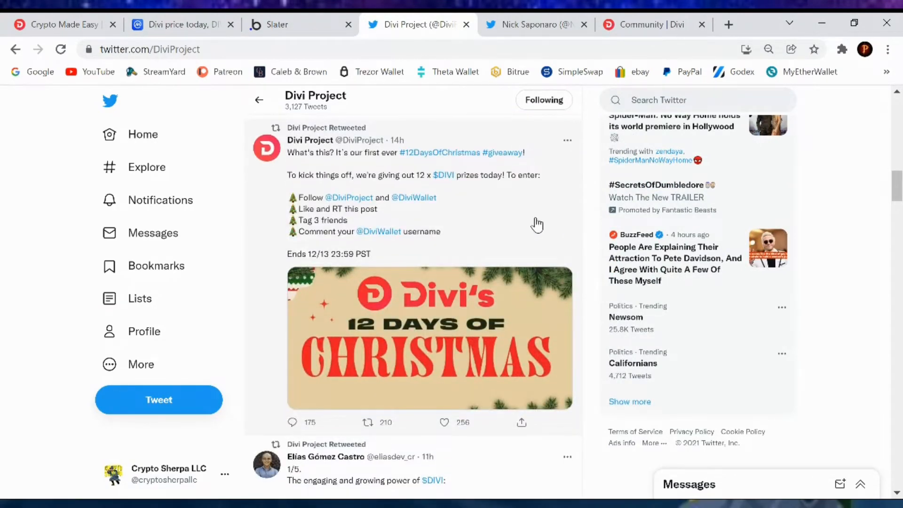
{"action": "mouse_move", "coordinate": [471, 219]}
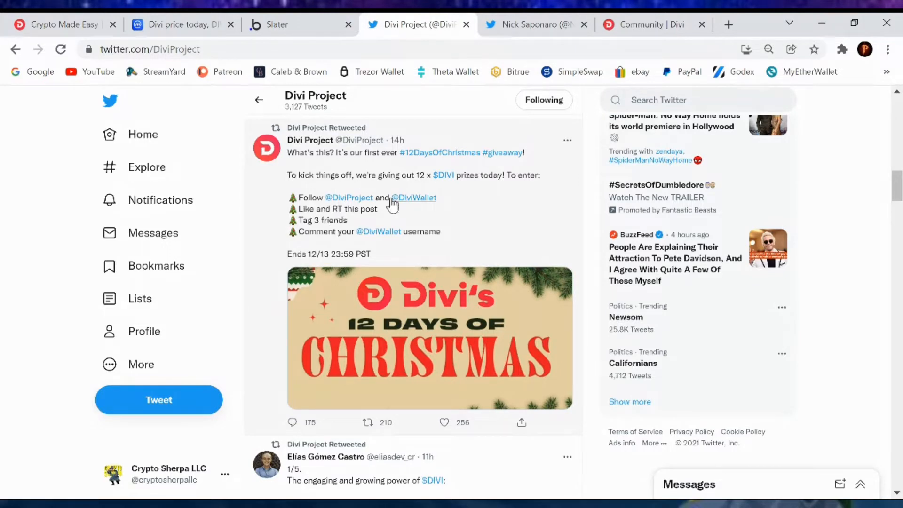
{"action": "mouse_move", "coordinate": [546, 237]}
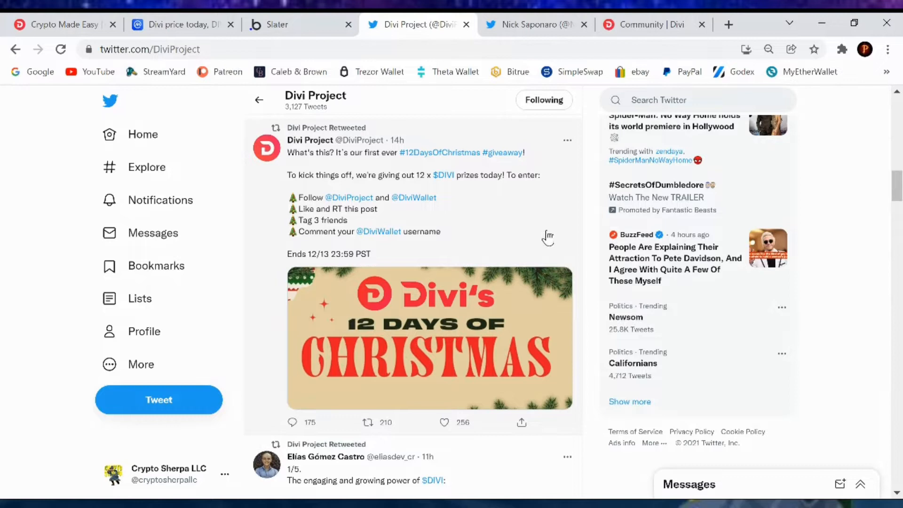
{"action": "mouse_move", "coordinate": [401, 265]}
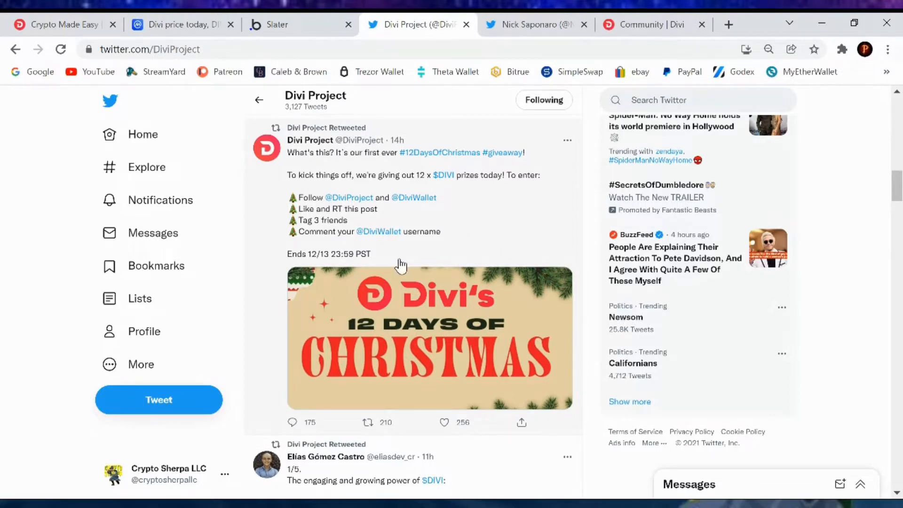
{"action": "mouse_move", "coordinate": [542, 227]}
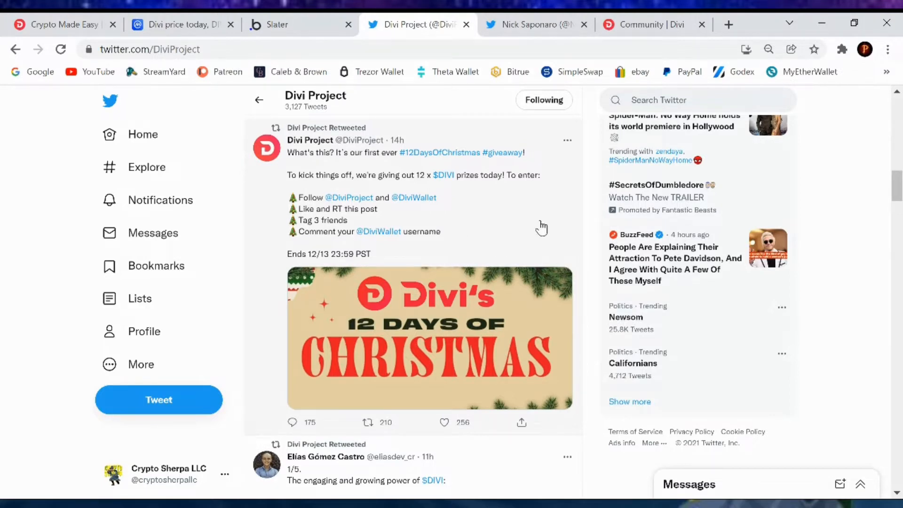
Read down the Divi Project timeline through the KuCoin and podcast tweets.
{"action": "scroll", "scroll_direction": "down", "scroll_amount": 3}
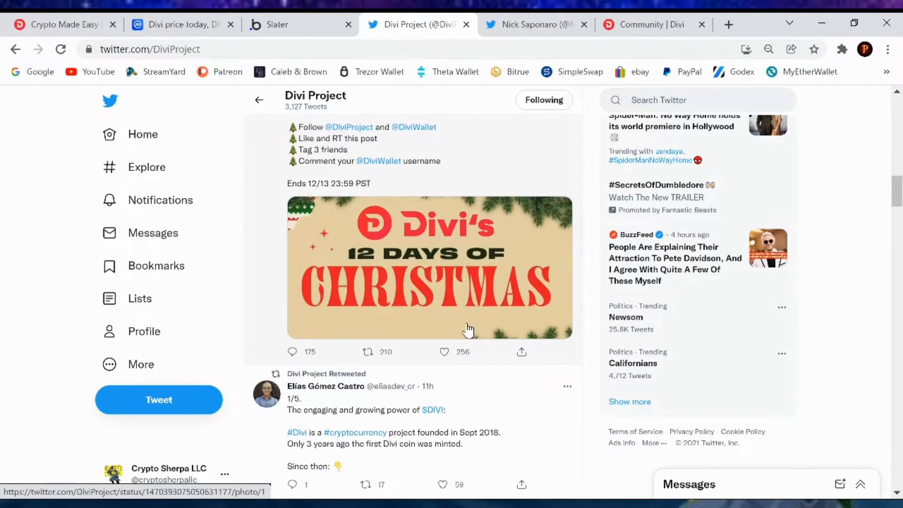
{"action": "scroll", "scroll_direction": "down", "scroll_amount": 3}
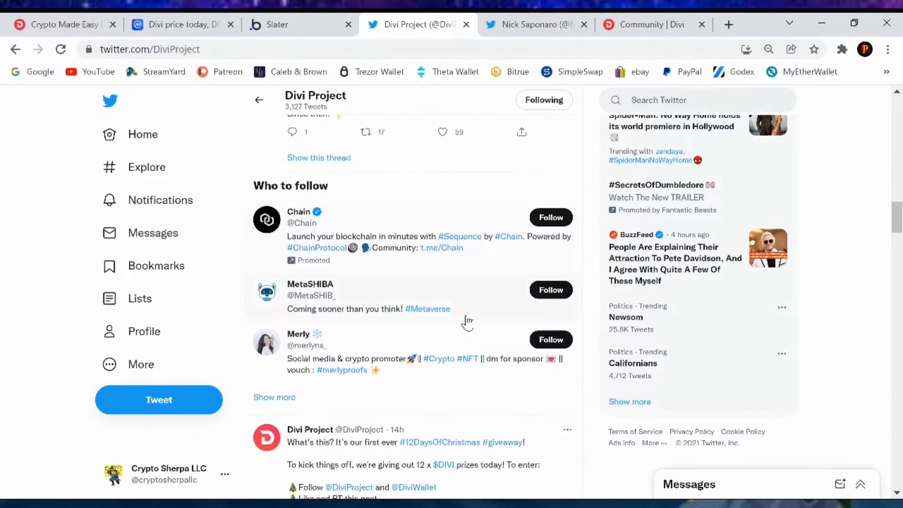
{"action": "scroll", "scroll_direction": "down", "scroll_amount": 3}
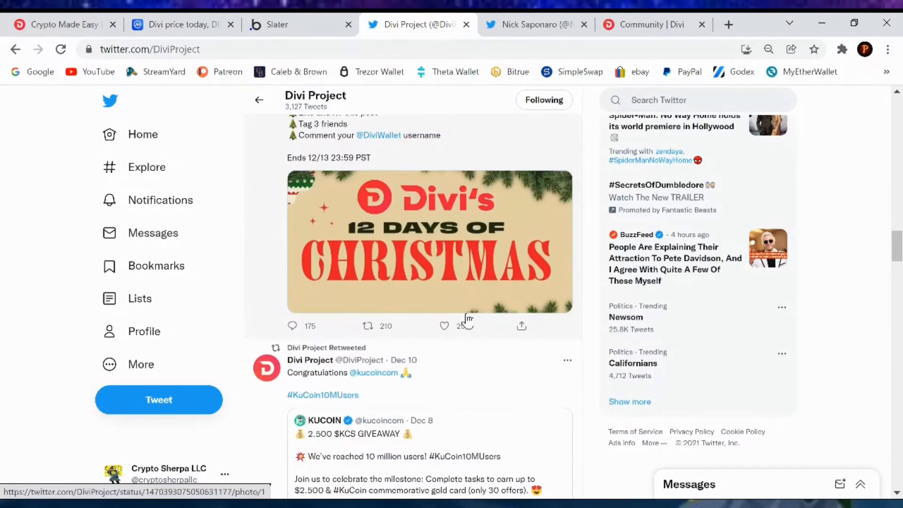
{"action": "scroll", "scroll_direction": "down", "scroll_amount": 3}
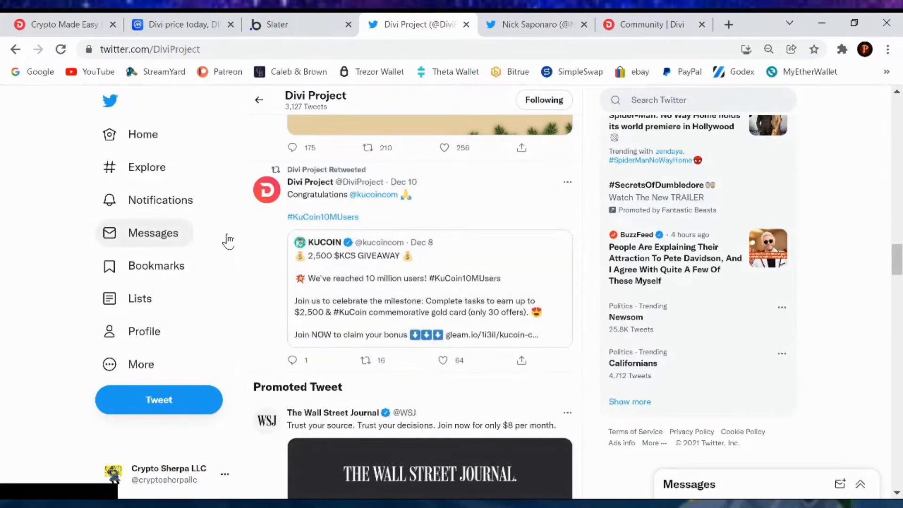
{"action": "mouse_move", "coordinate": [436, 221]}
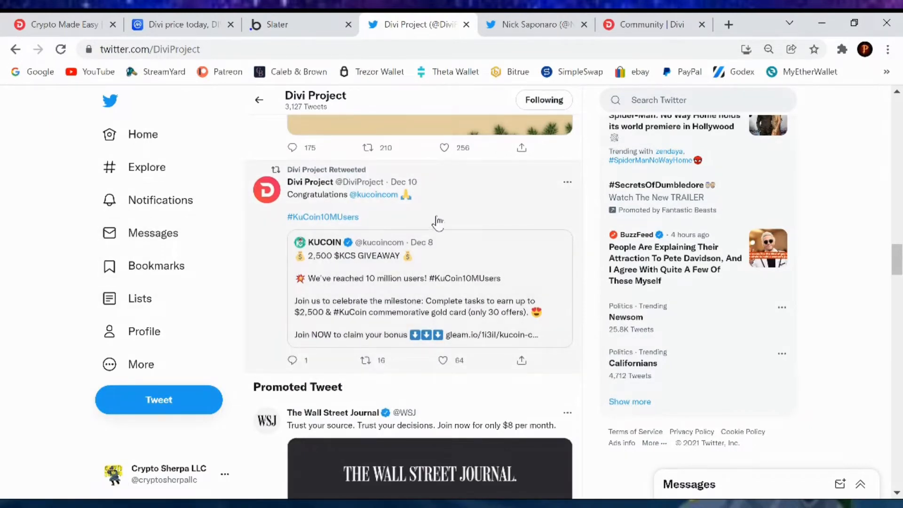
{"action": "mouse_move", "coordinate": [544, 237]}
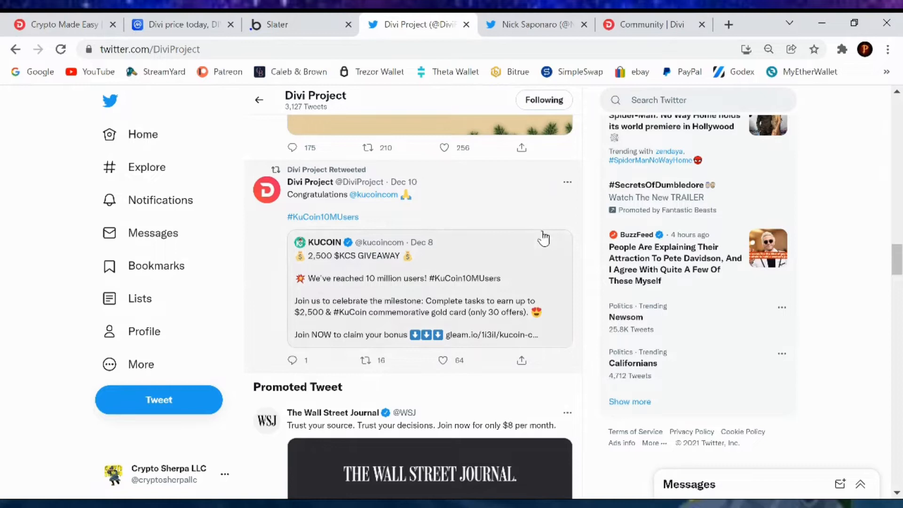
{"action": "mouse_move", "coordinate": [548, 222]}
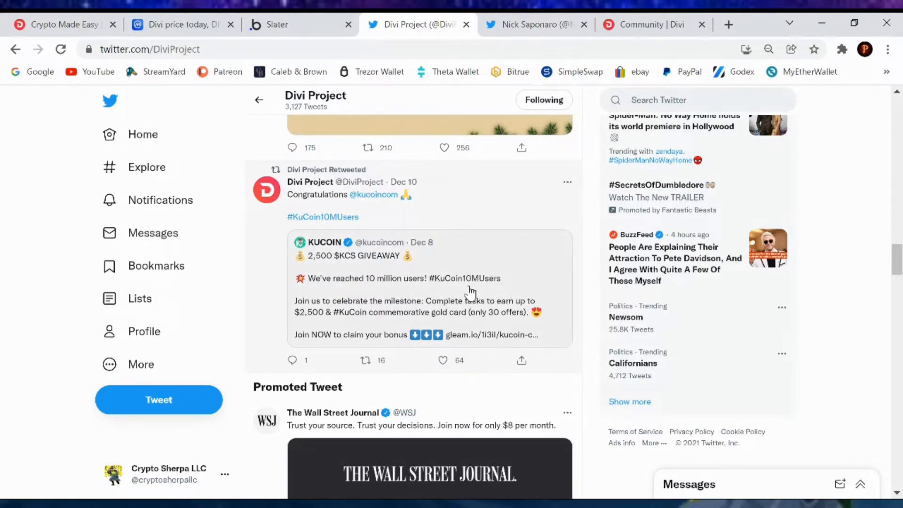
{"action": "mouse_move", "coordinate": [339, 324]}
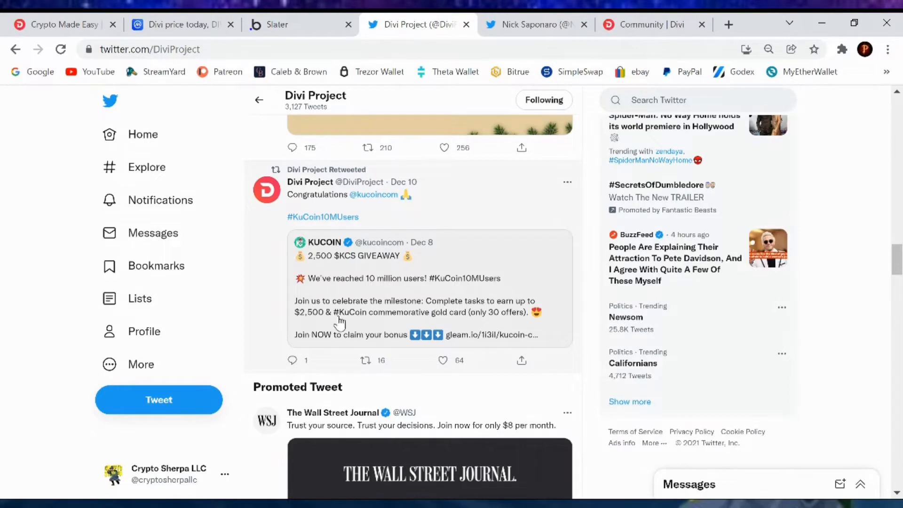
{"action": "mouse_move", "coordinate": [491, 224]}
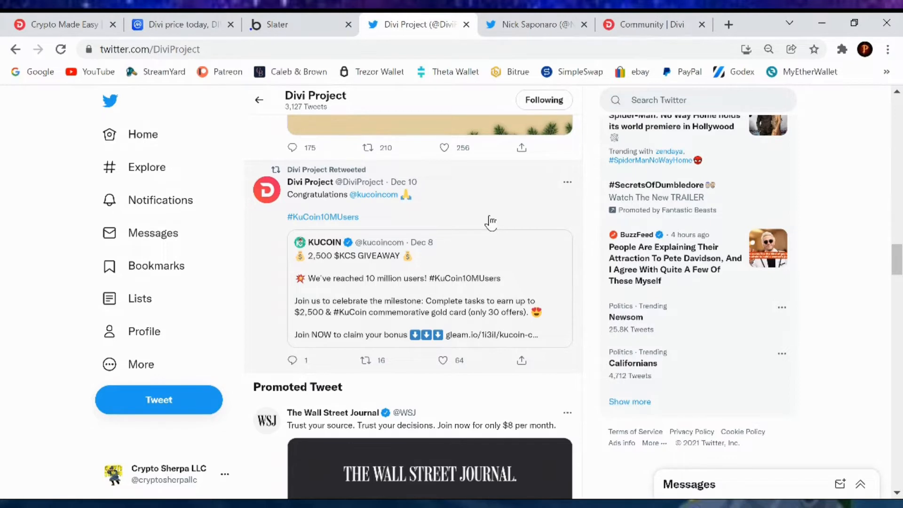
{"action": "mouse_move", "coordinate": [479, 225]}
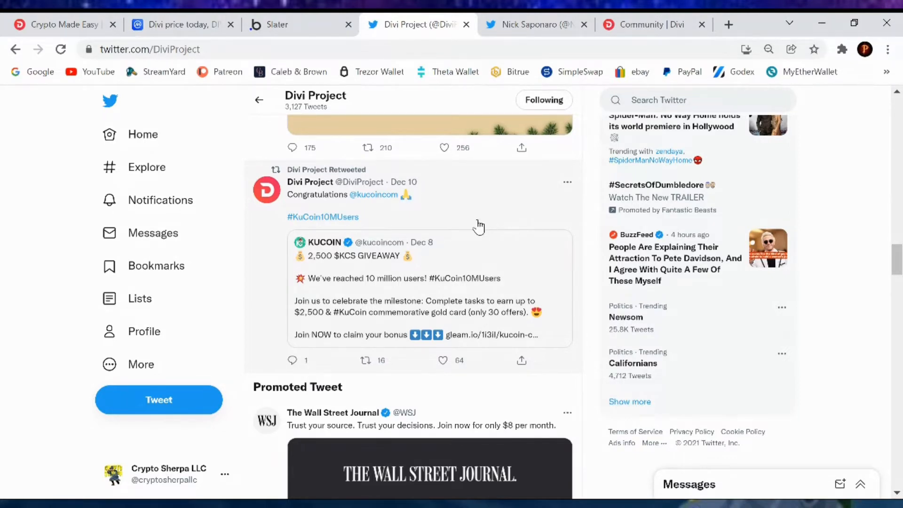
{"action": "scroll", "scroll_direction": "down", "scroll_amount": 3}
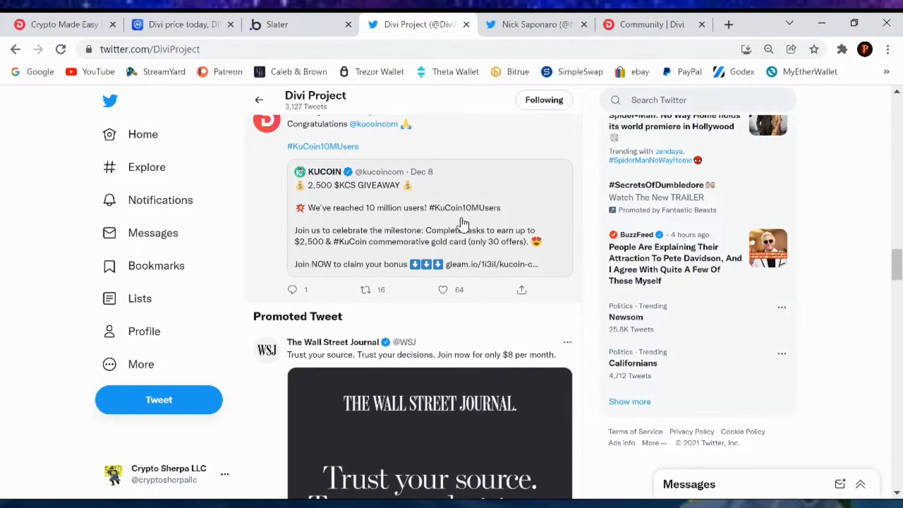
{"action": "scroll", "scroll_direction": "down", "scroll_amount": 3}
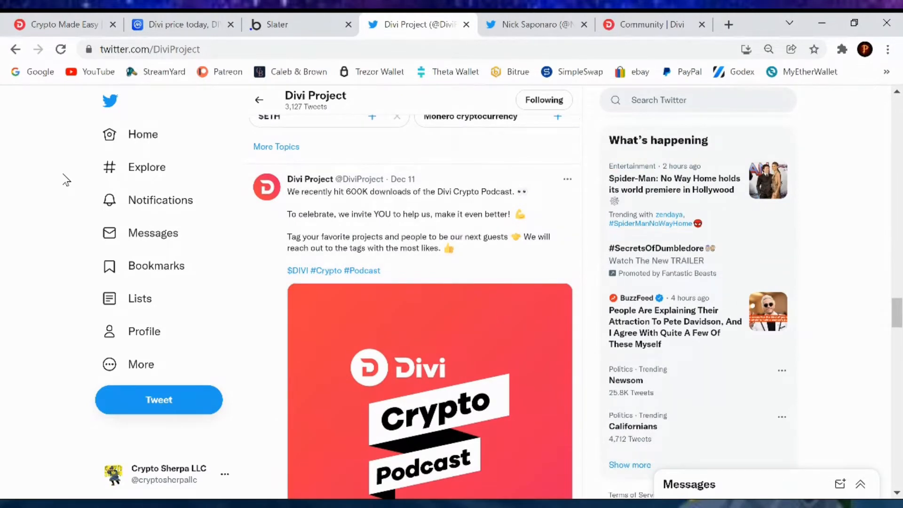
{"action": "mouse_move", "coordinate": [36, 216]}
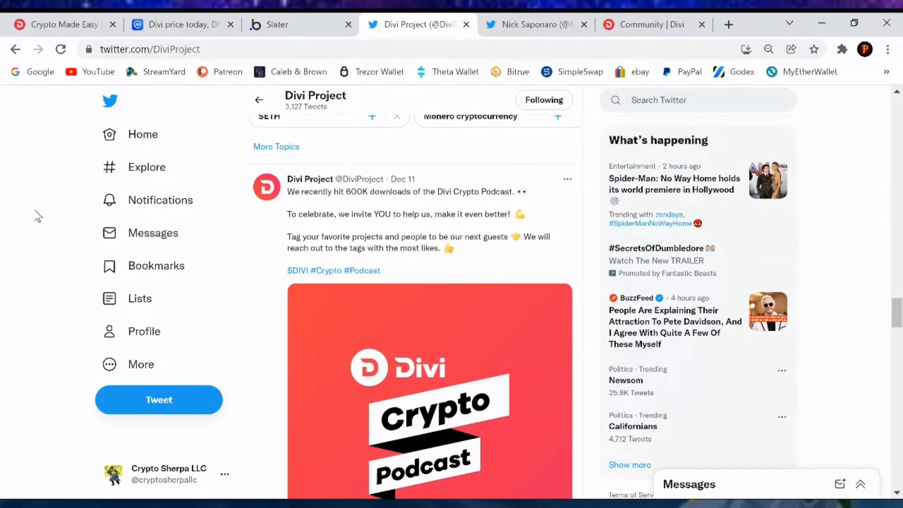
{"action": "mouse_move", "coordinate": [26, 219]}
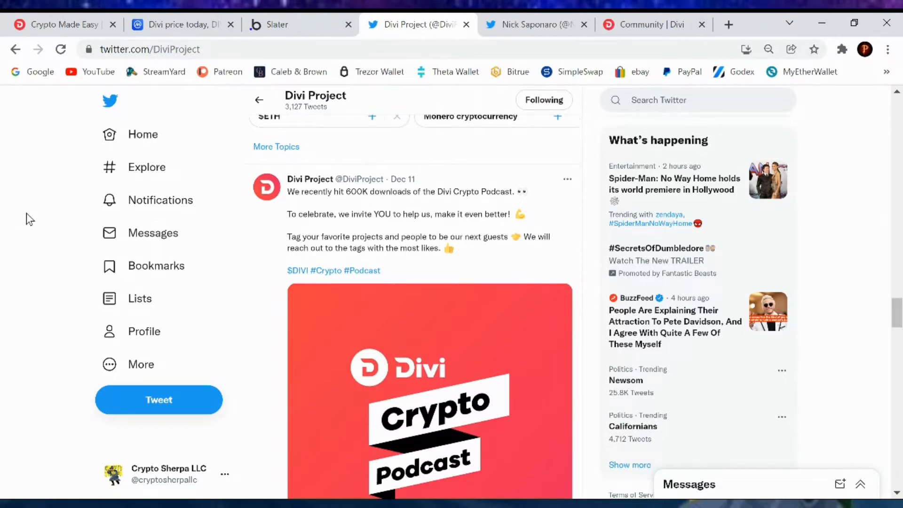
{"action": "scroll", "scroll_direction": "down", "scroll_amount": 3}
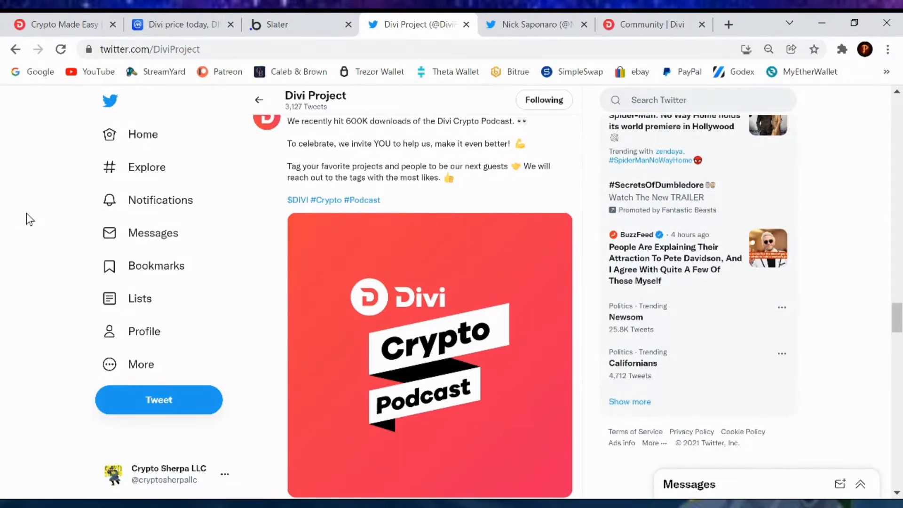
{"action": "scroll", "scroll_direction": "down", "scroll_amount": 3}
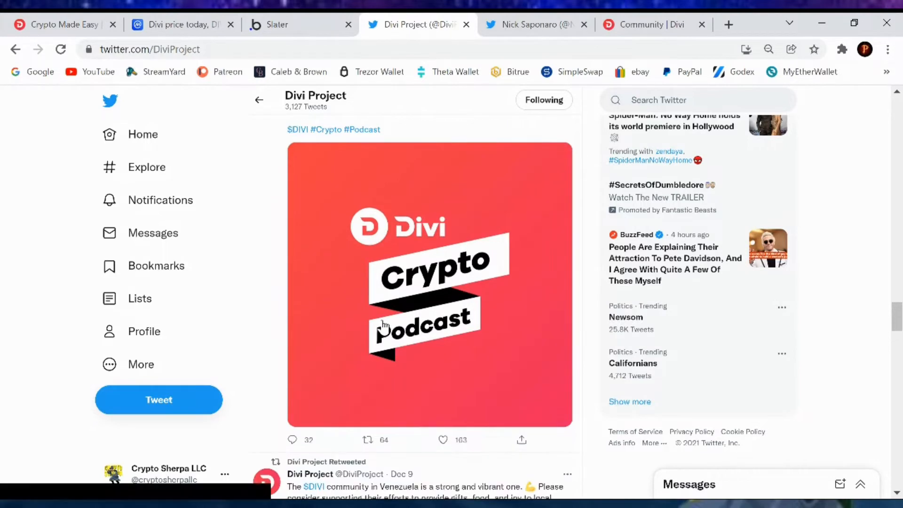
{"action": "mouse_move", "coordinate": [290, 259]}
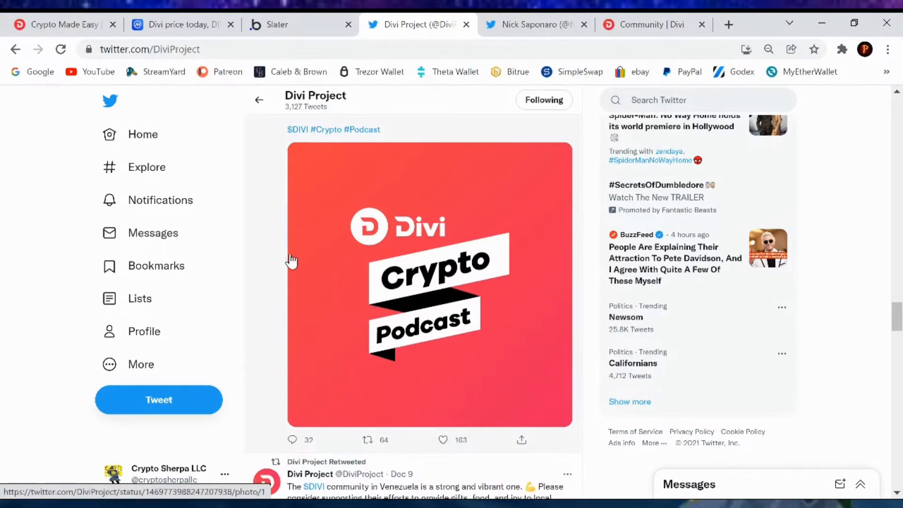
{"action": "mouse_move", "coordinate": [269, 267]}
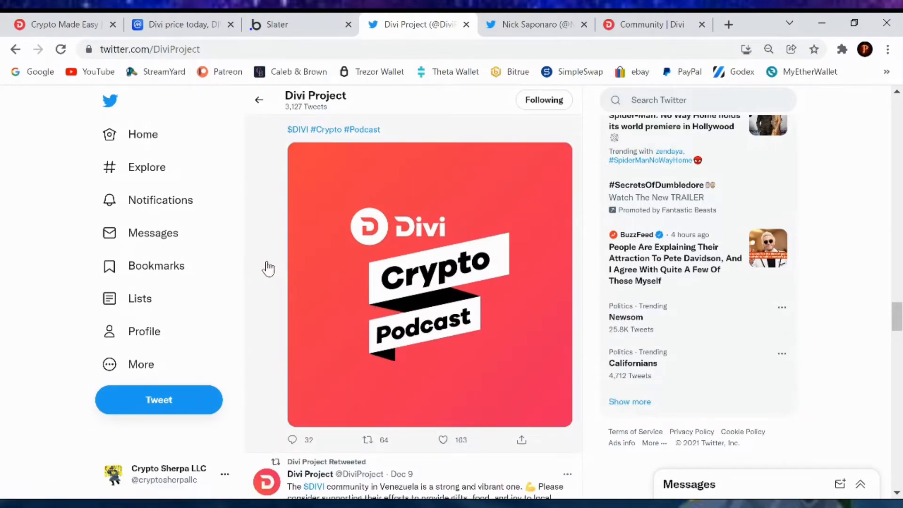
{"action": "mouse_move", "coordinate": [263, 263]}
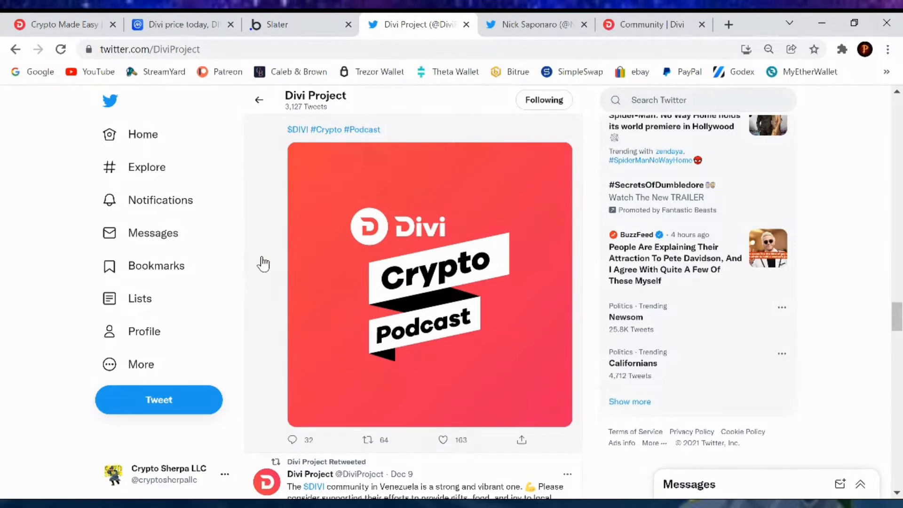
{"action": "scroll", "scroll_direction": "down", "scroll_amount": 3}
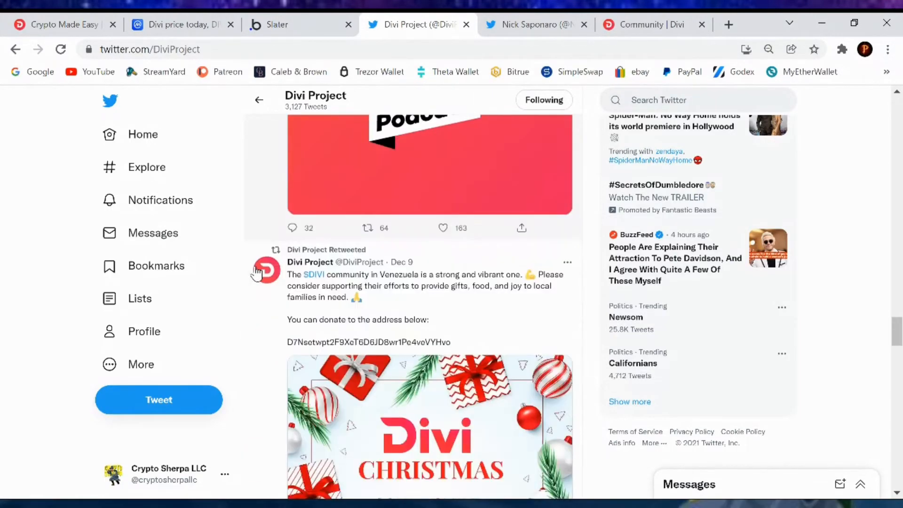
{"action": "scroll", "scroll_direction": "down", "scroll_amount": 3}
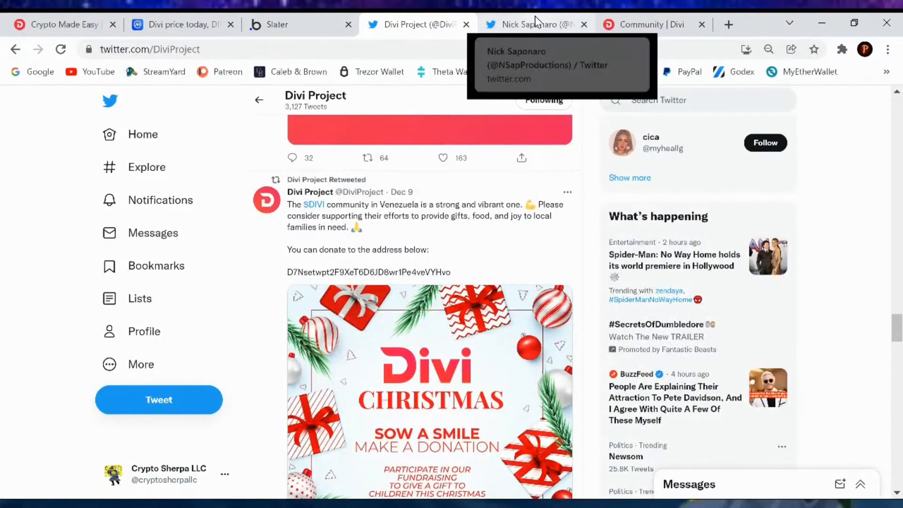
{"action": "left_click", "coordinate": [531, 25]}
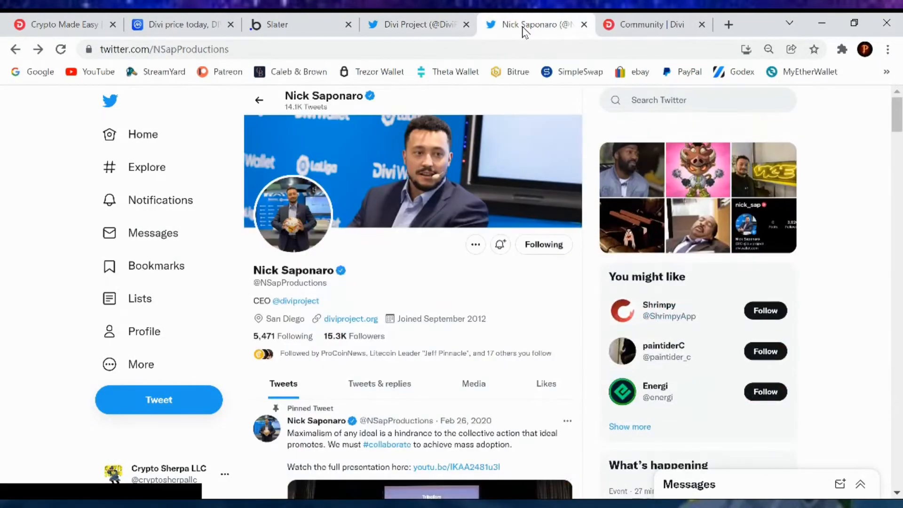
Read Nick Saponaro's feed past the "Mithril hands" and Toonboy NFT quote tweets to the Topics to follow section.
{"action": "scroll", "scroll_direction": "down", "scroll_amount": 3}
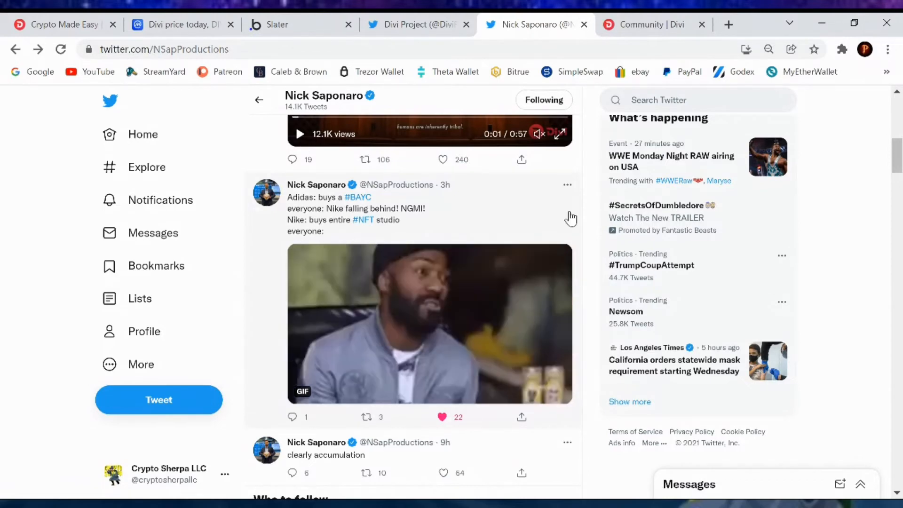
{"action": "scroll", "scroll_direction": "down", "scroll_amount": 3}
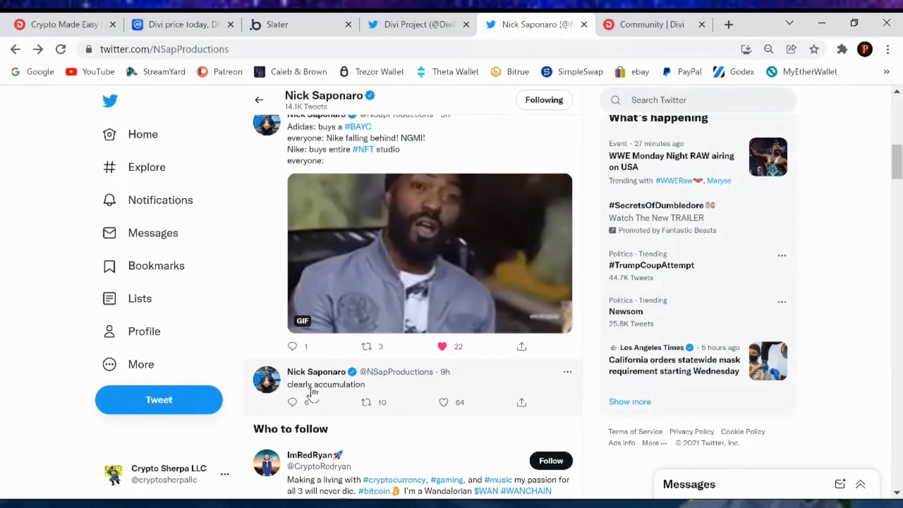
{"action": "scroll", "scroll_direction": "down", "scroll_amount": 3}
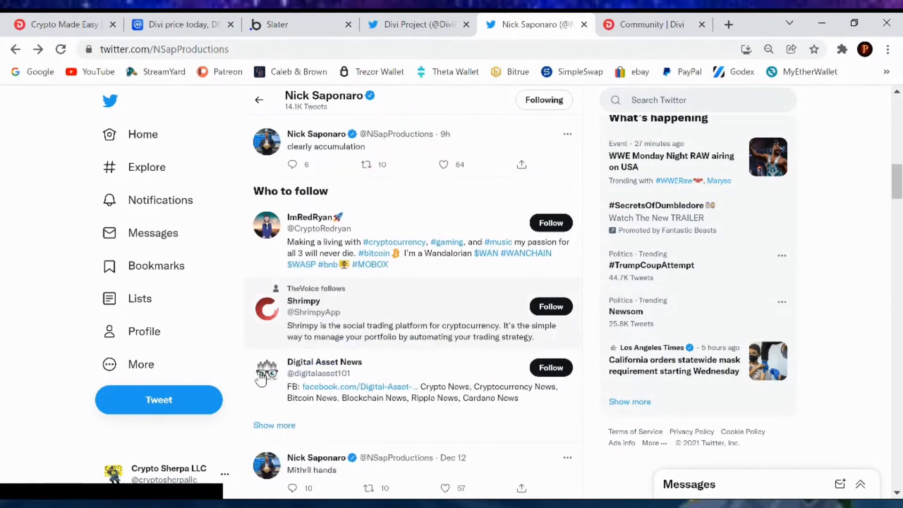
{"action": "scroll", "scroll_direction": "down", "scroll_amount": 3}
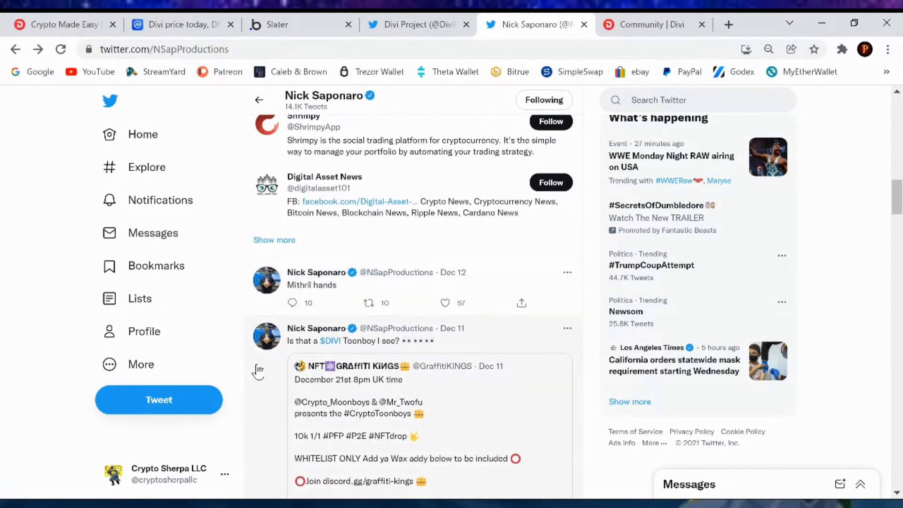
{"action": "mouse_move", "coordinate": [323, 297]}
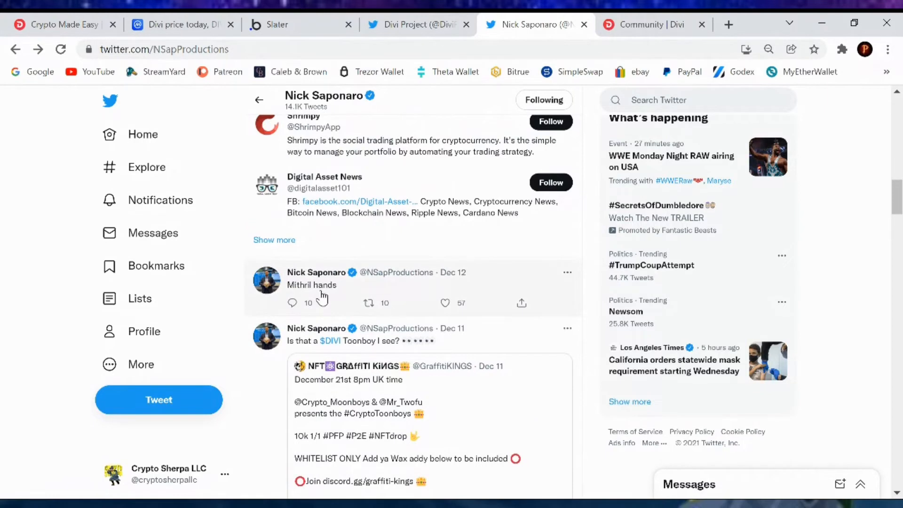
{"action": "mouse_move", "coordinate": [426, 294]}
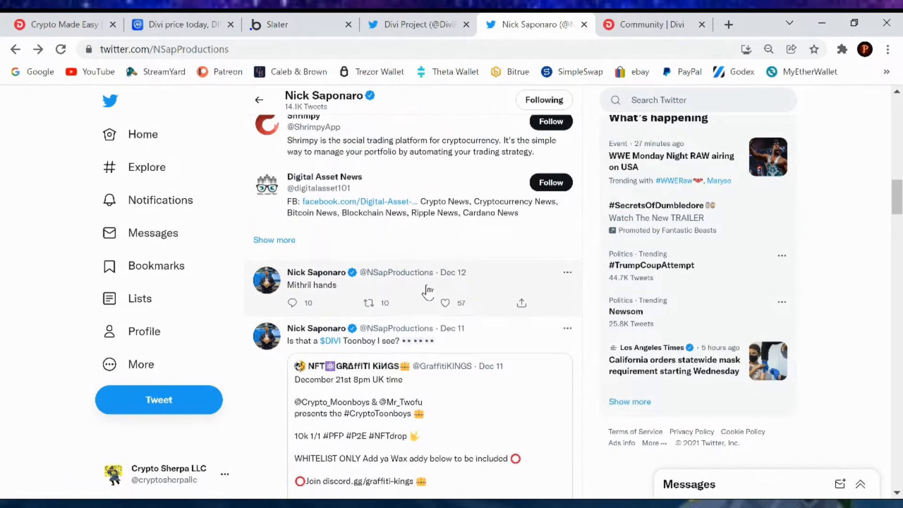
{"action": "mouse_move", "coordinate": [478, 283]}
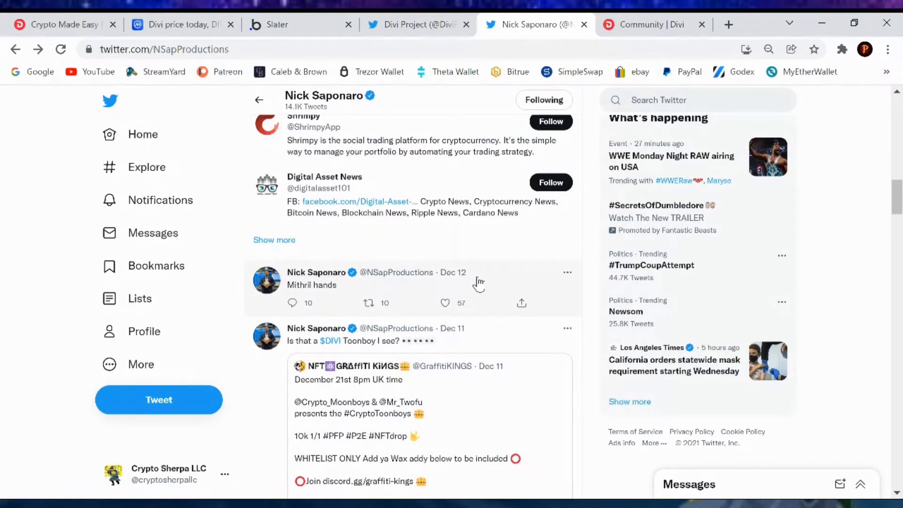
{"action": "scroll", "scroll_direction": "down", "scroll_amount": 3}
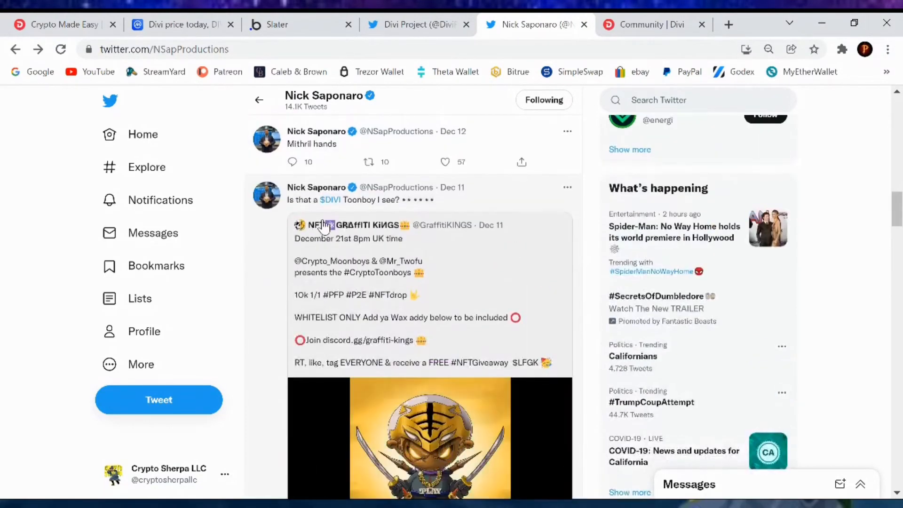
{"action": "scroll", "scroll_direction": "down", "scroll_amount": 3}
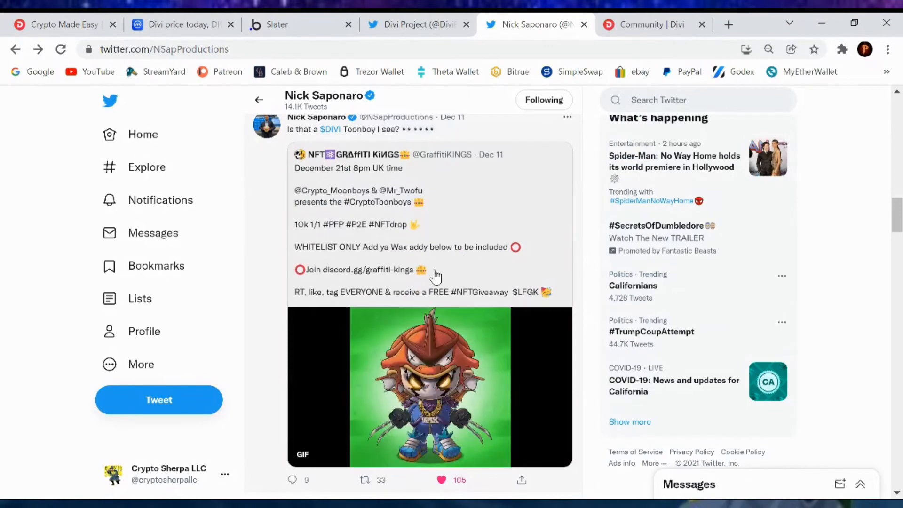
{"action": "scroll", "scroll_direction": "down", "scroll_amount": 3}
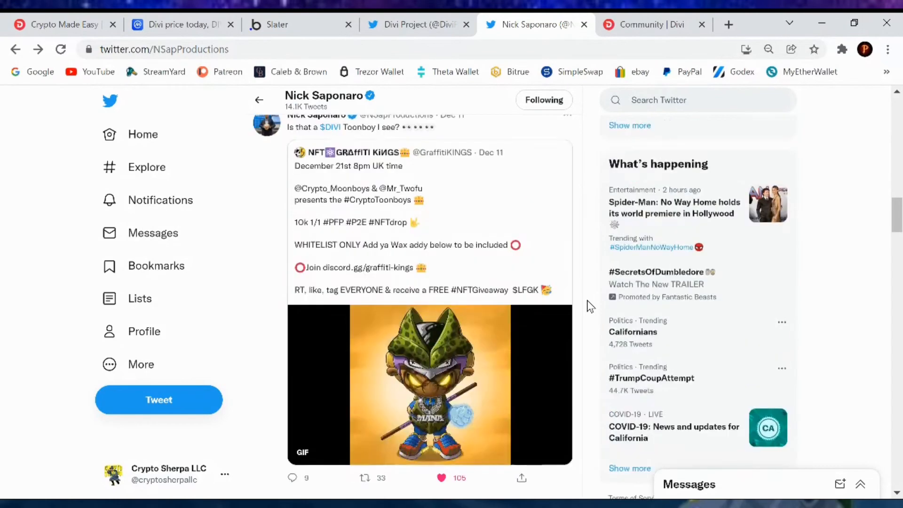
{"action": "scroll", "scroll_direction": "down", "scroll_amount": 3}
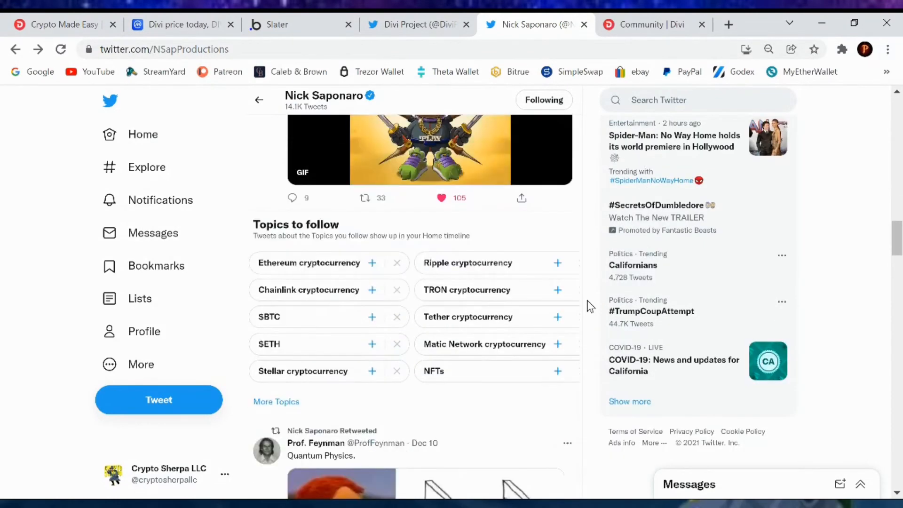
Show the Divi community page's Latest Tweets from Divi Project, AscendEX and Divi Wallet.
{"action": "left_click", "coordinate": [651, 25]}
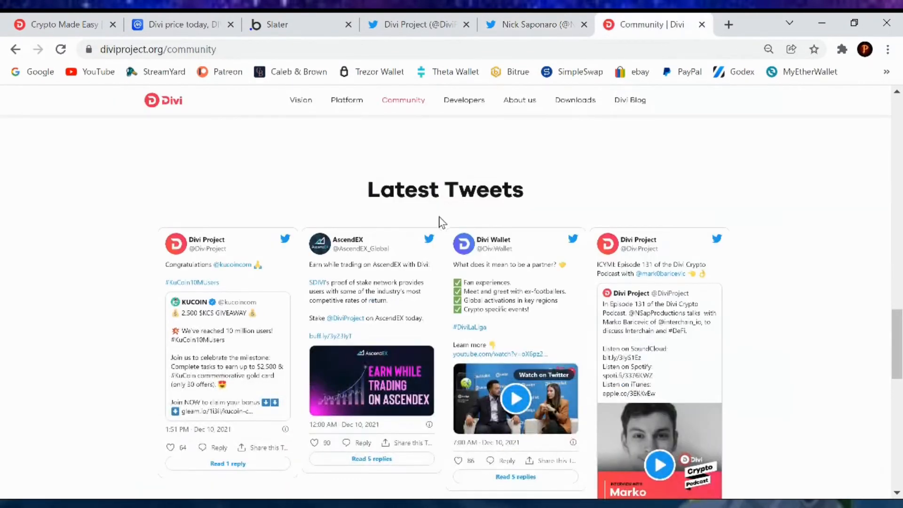
{"action": "mouse_move", "coordinate": [549, 346]}
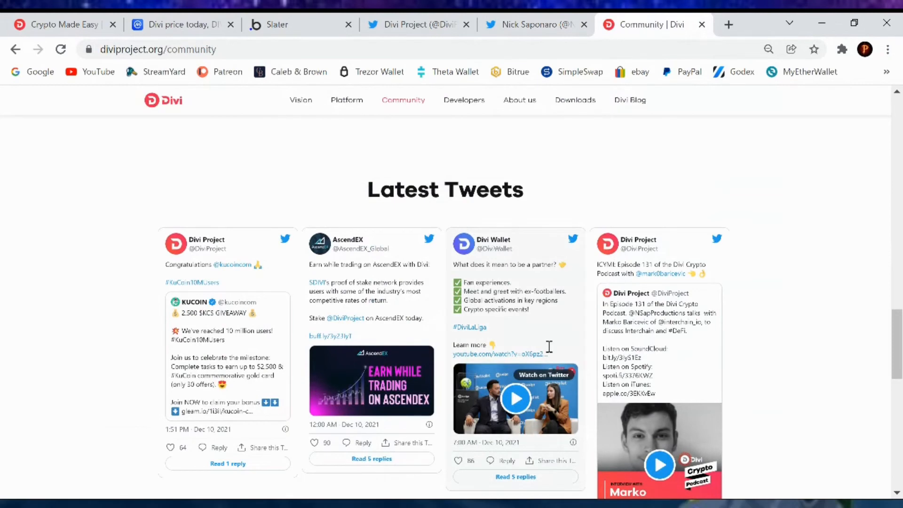
{"action": "mouse_move", "coordinate": [565, 336]}
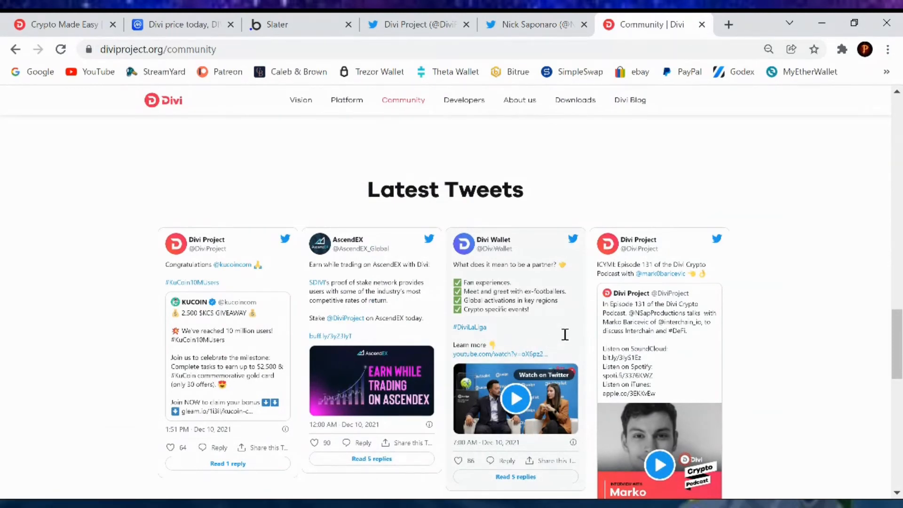
{"action": "scroll", "scroll_direction": "down", "scroll_amount": 3}
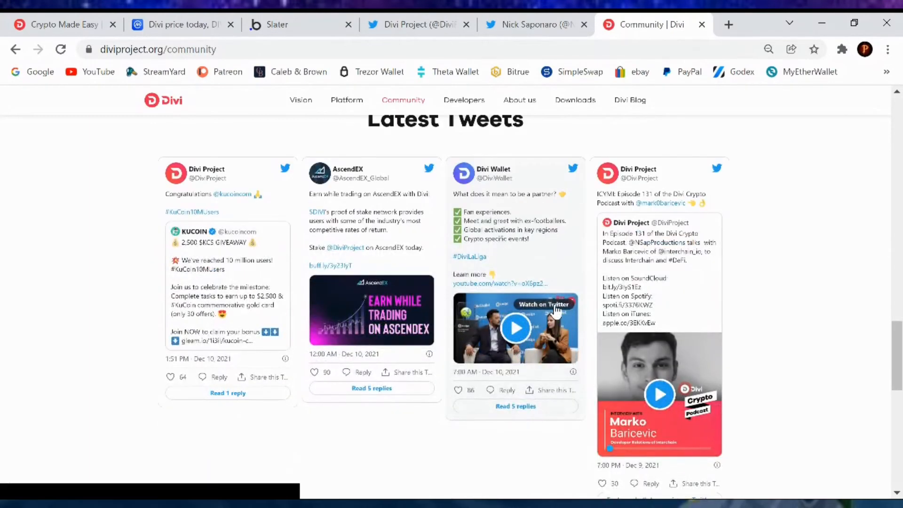
{"action": "mouse_move", "coordinate": [516, 301]}
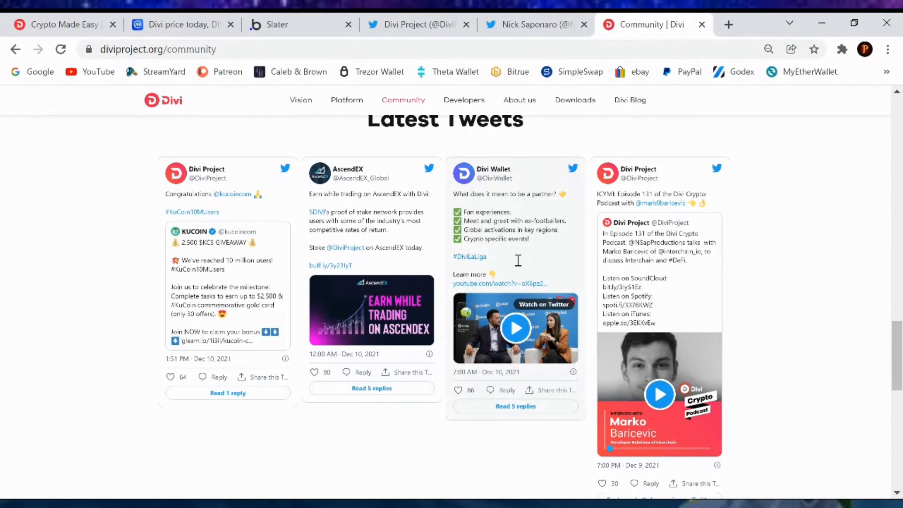
{"action": "mouse_move", "coordinate": [498, 273]}
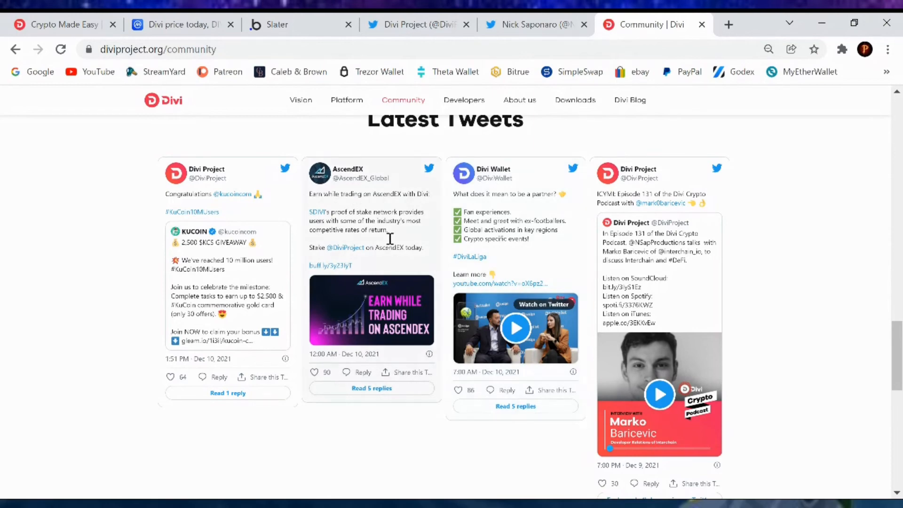
{"action": "mouse_move", "coordinate": [388, 275]}
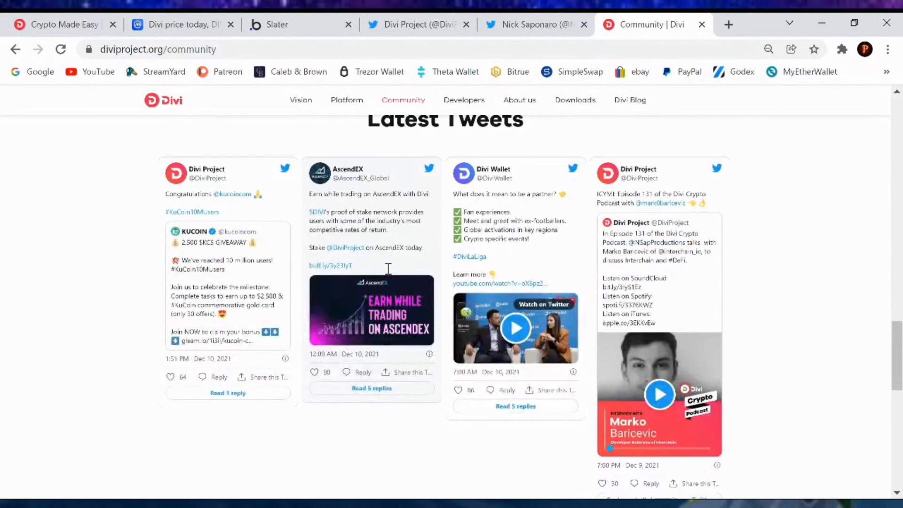
{"action": "mouse_move", "coordinate": [389, 264]}
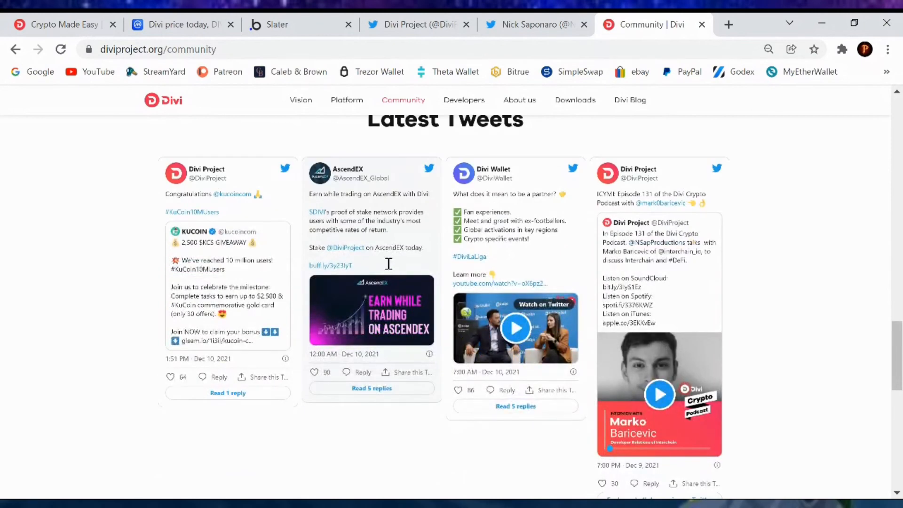
{"action": "mouse_move", "coordinate": [549, 286]}
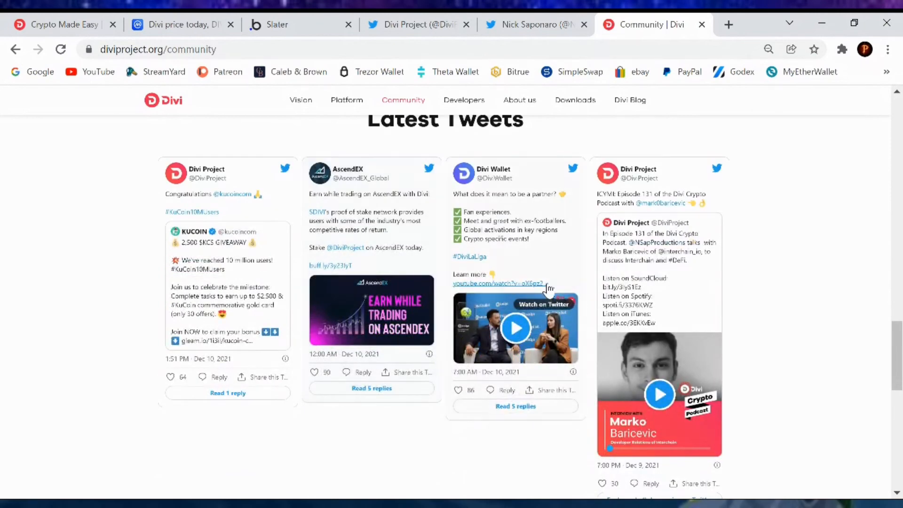
{"action": "mouse_move", "coordinate": [770, 316]}
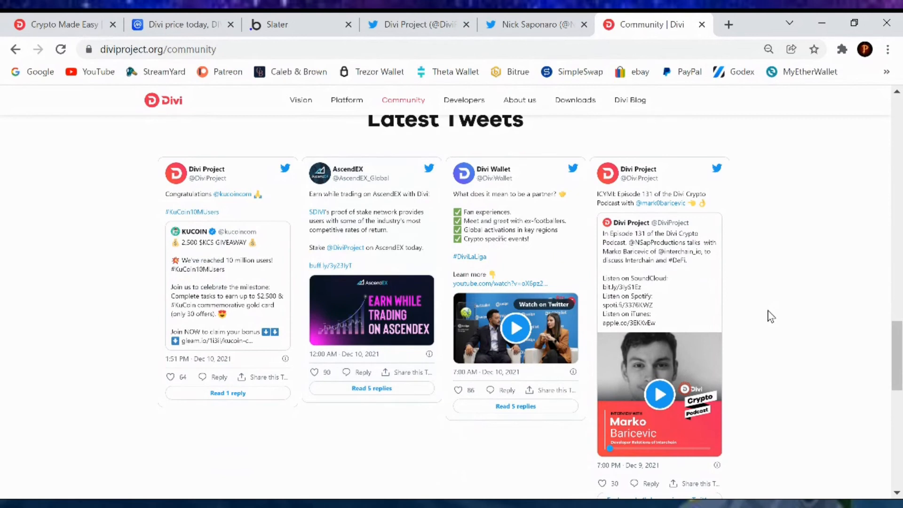
{"action": "mouse_move", "coordinate": [695, 305]}
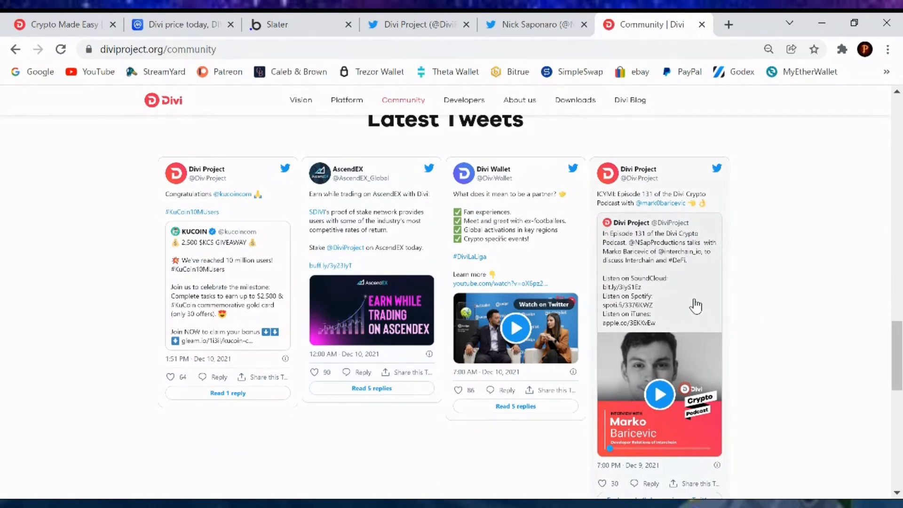
{"action": "mouse_move", "coordinate": [767, 312]}
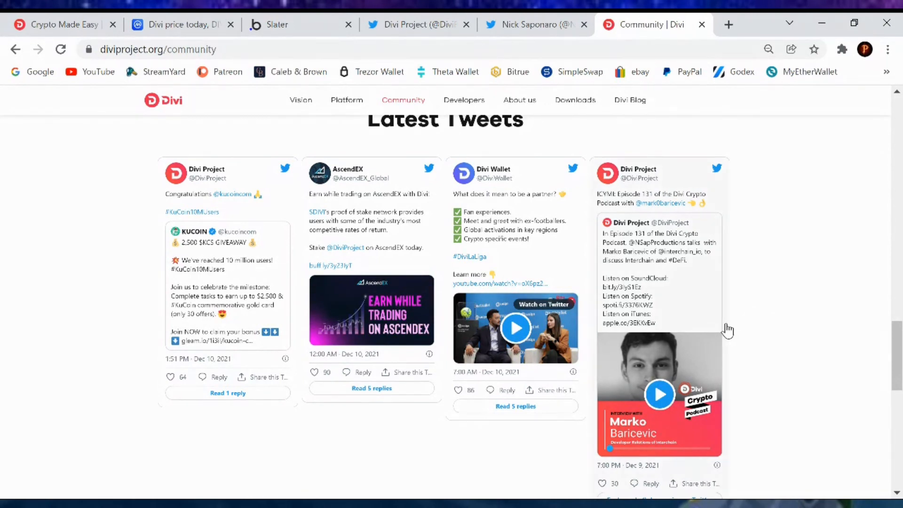
{"action": "mouse_move", "coordinate": [117, 248]}
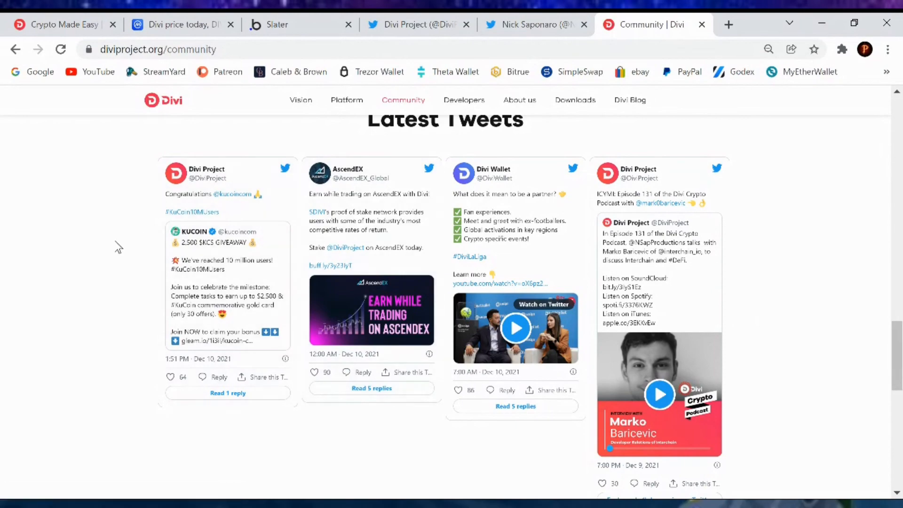